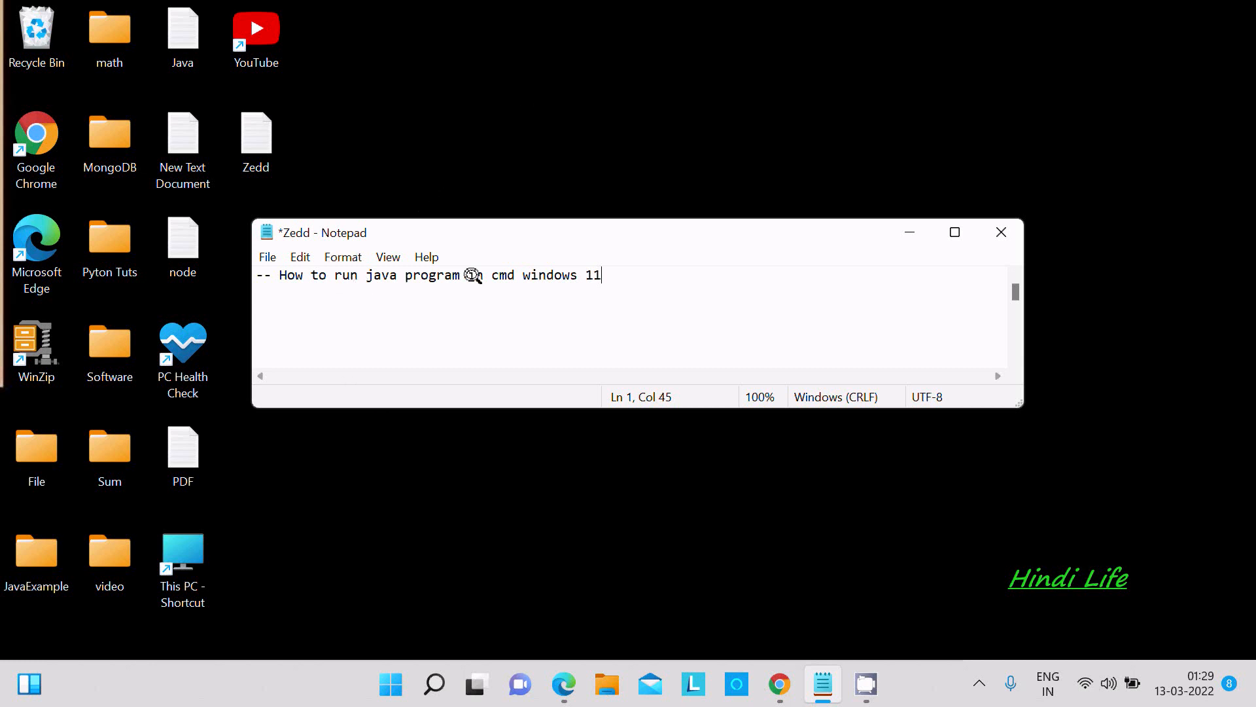
Launch Chrome and run a Google search for 'jdk'.
text(in)
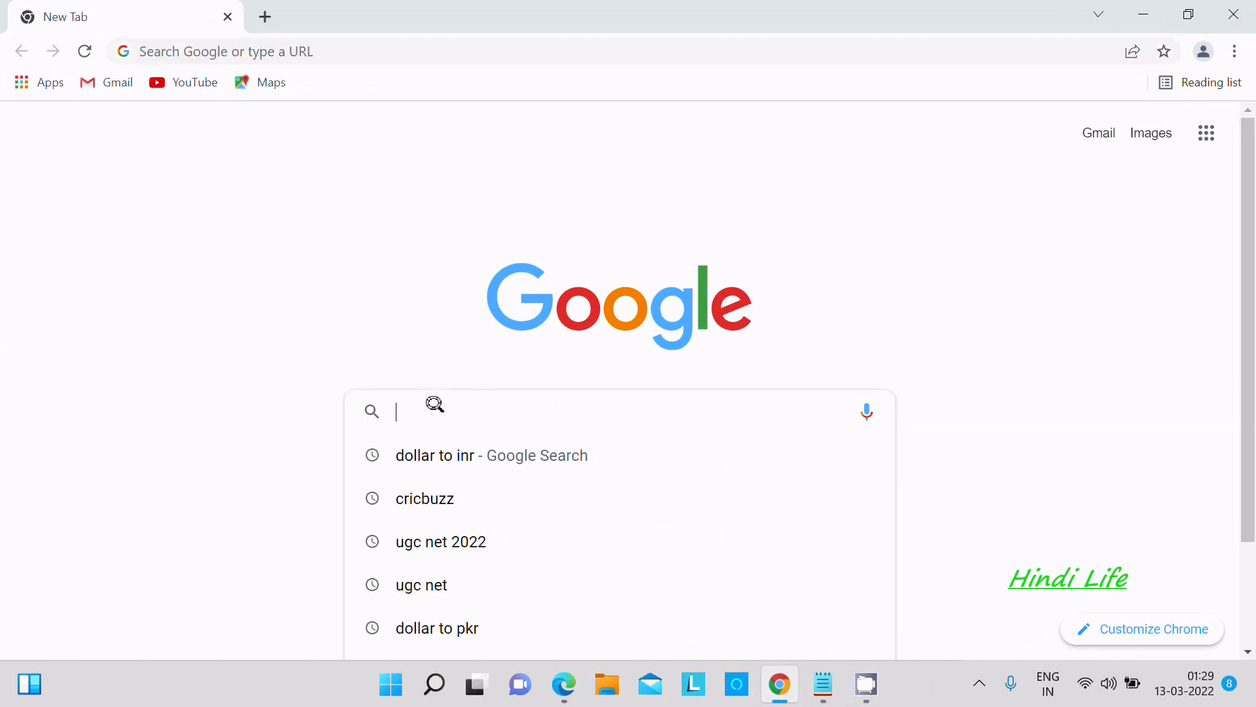
text(jdk)
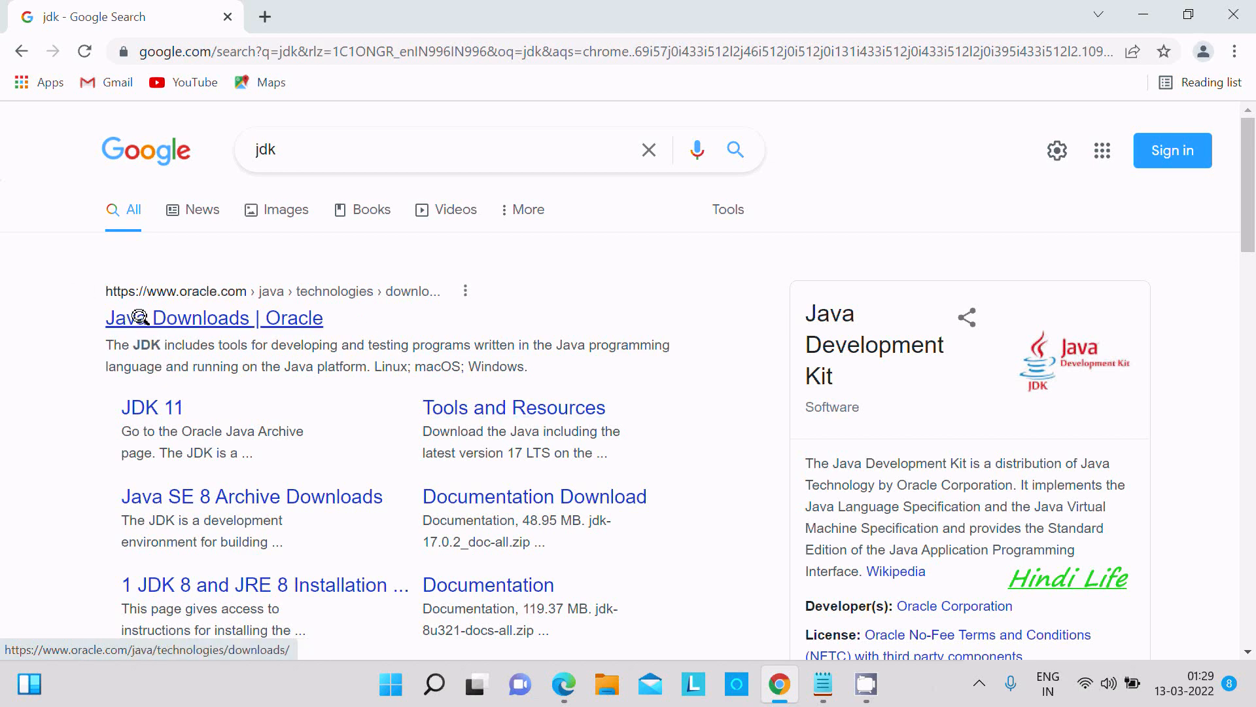
Download the JDK 17 Windows x64 MSI installer from Oracle's Java Downloads page and launch it.
click(213, 317)
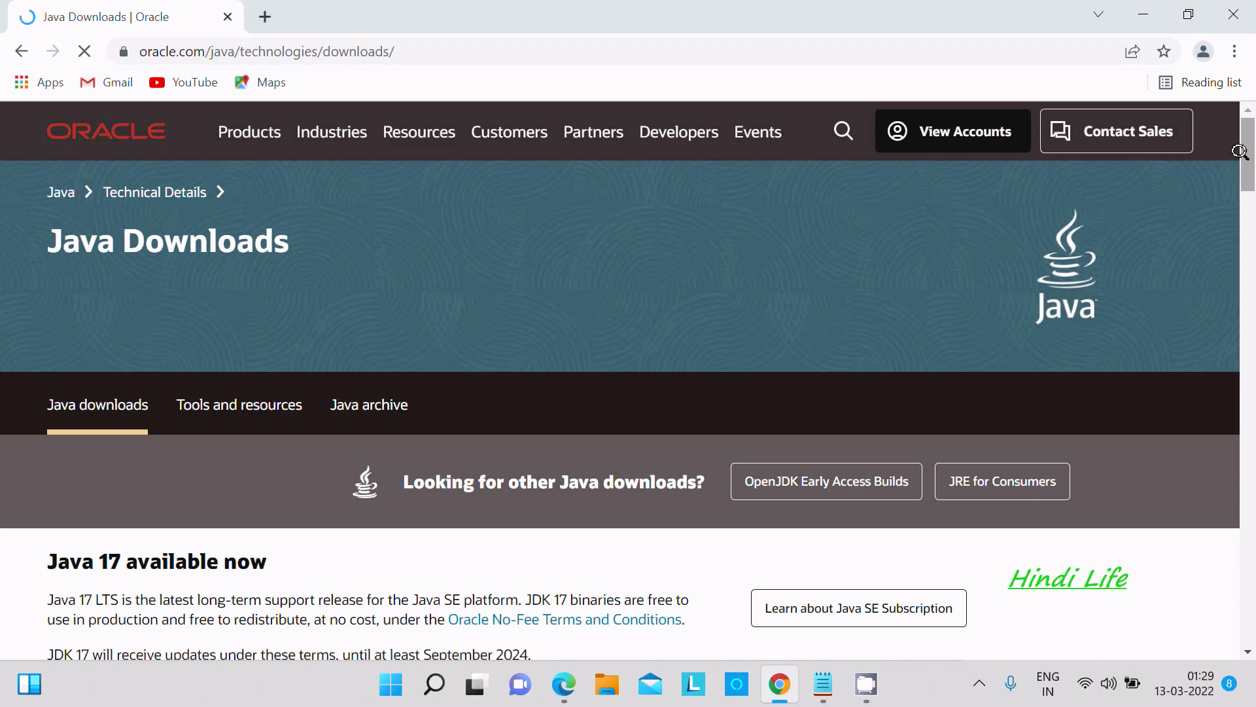
scroll(down, 3)
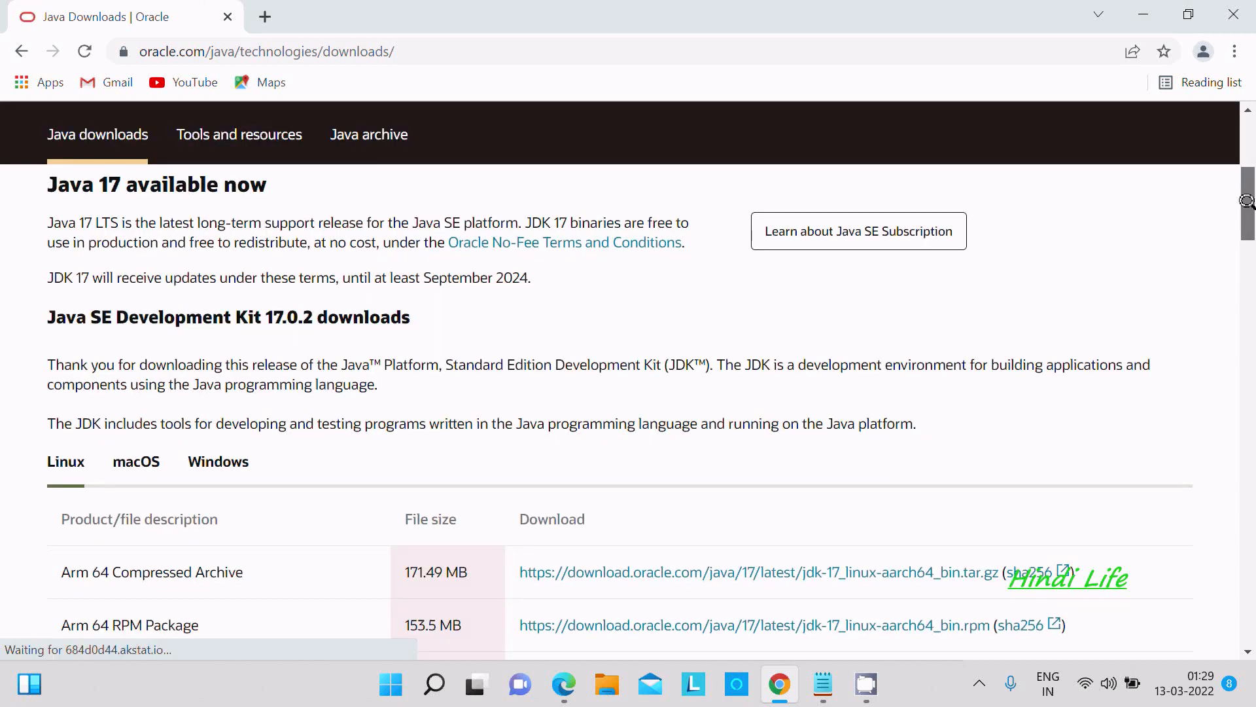
scroll(down, 3)
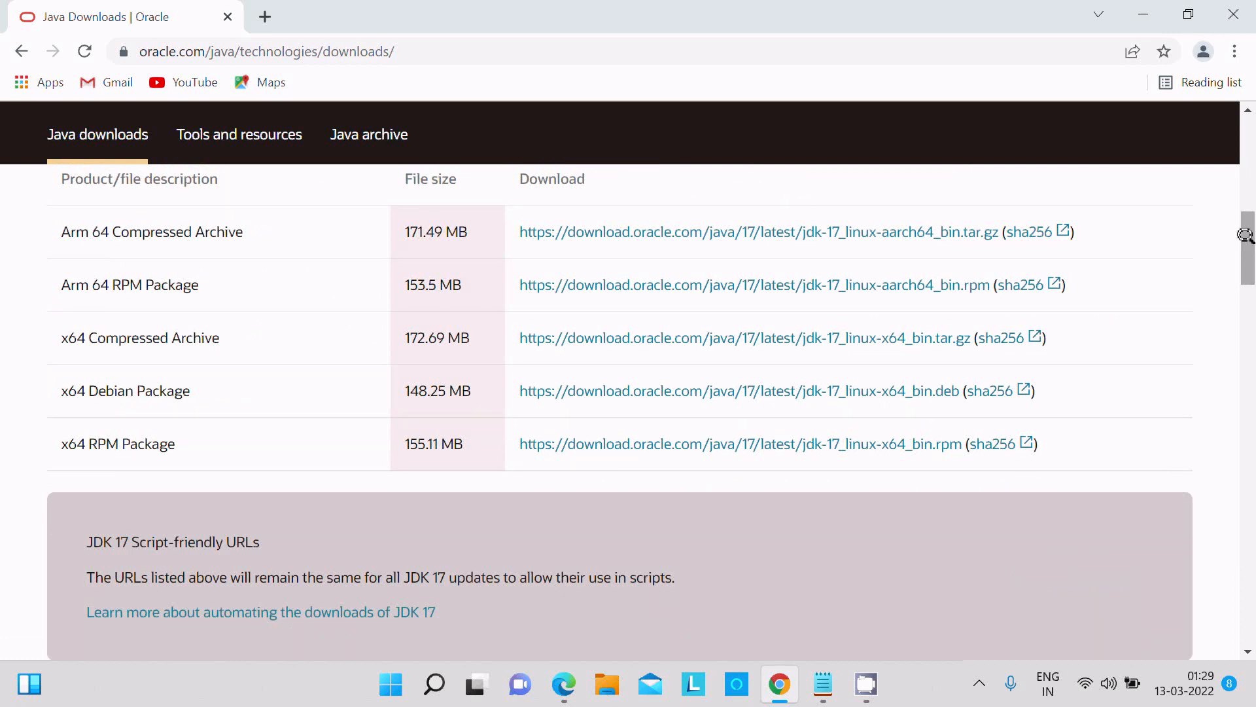
scroll(up, 3)
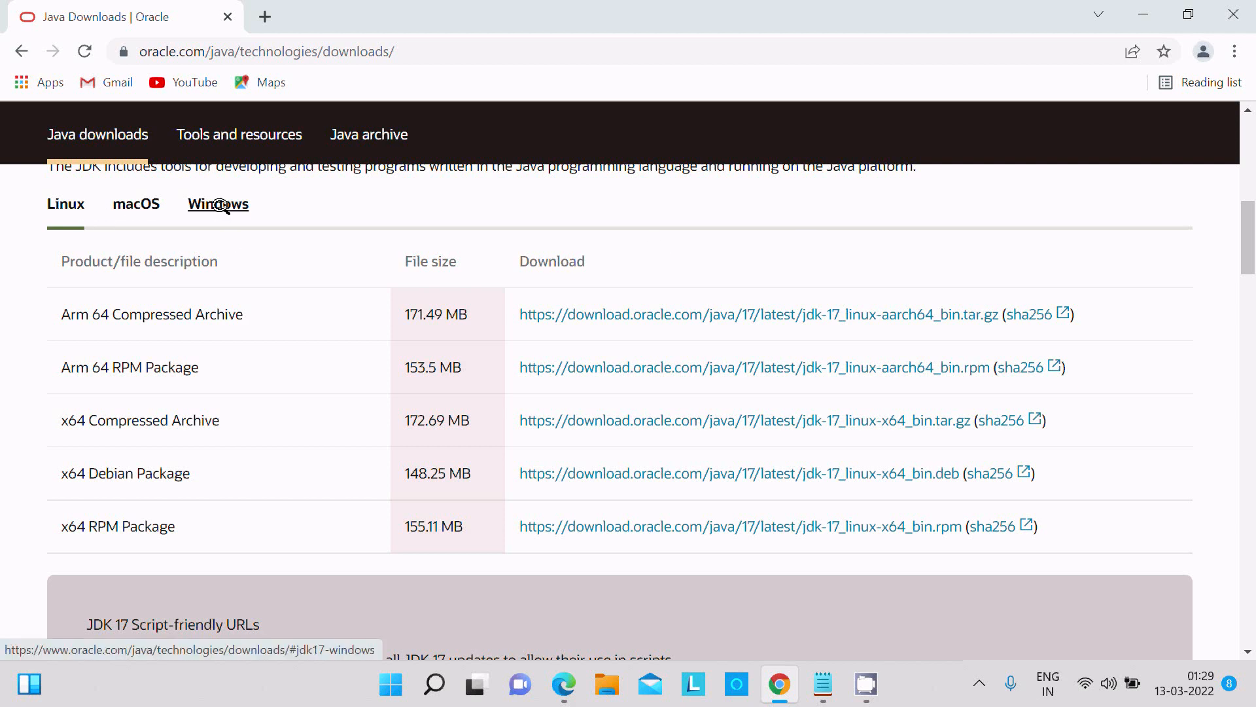
click(217, 204)
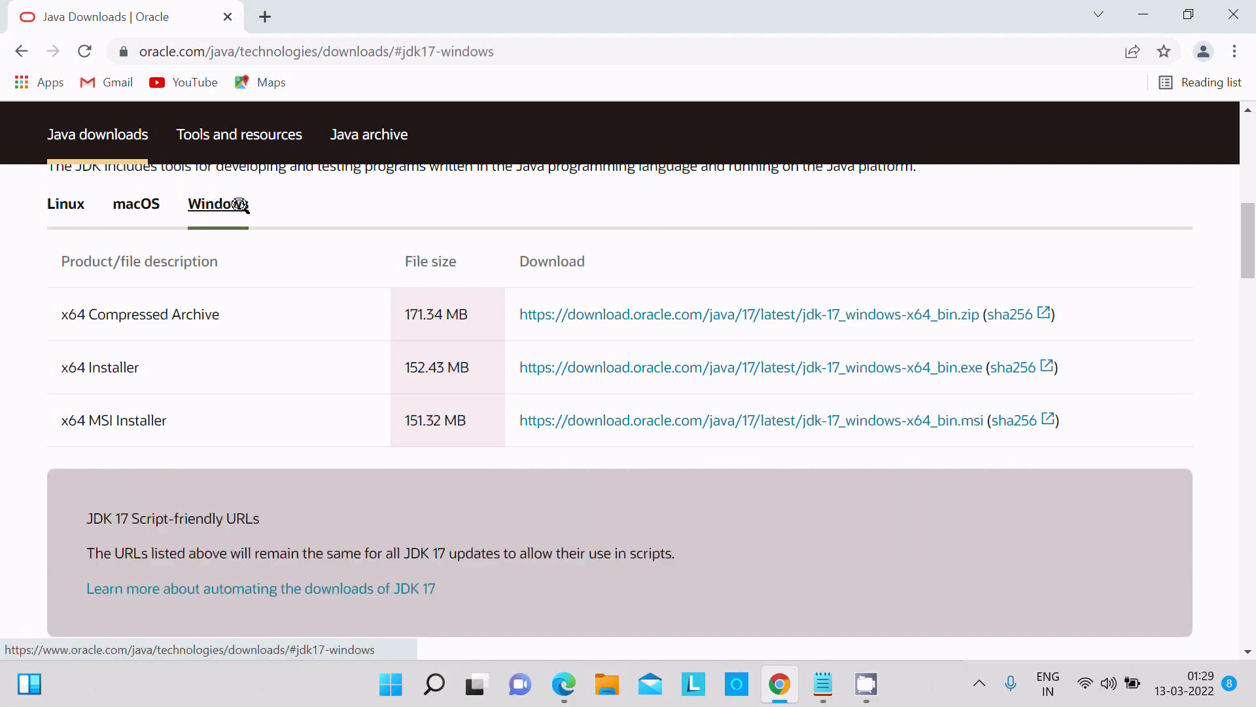
mouse_move(151, 382)
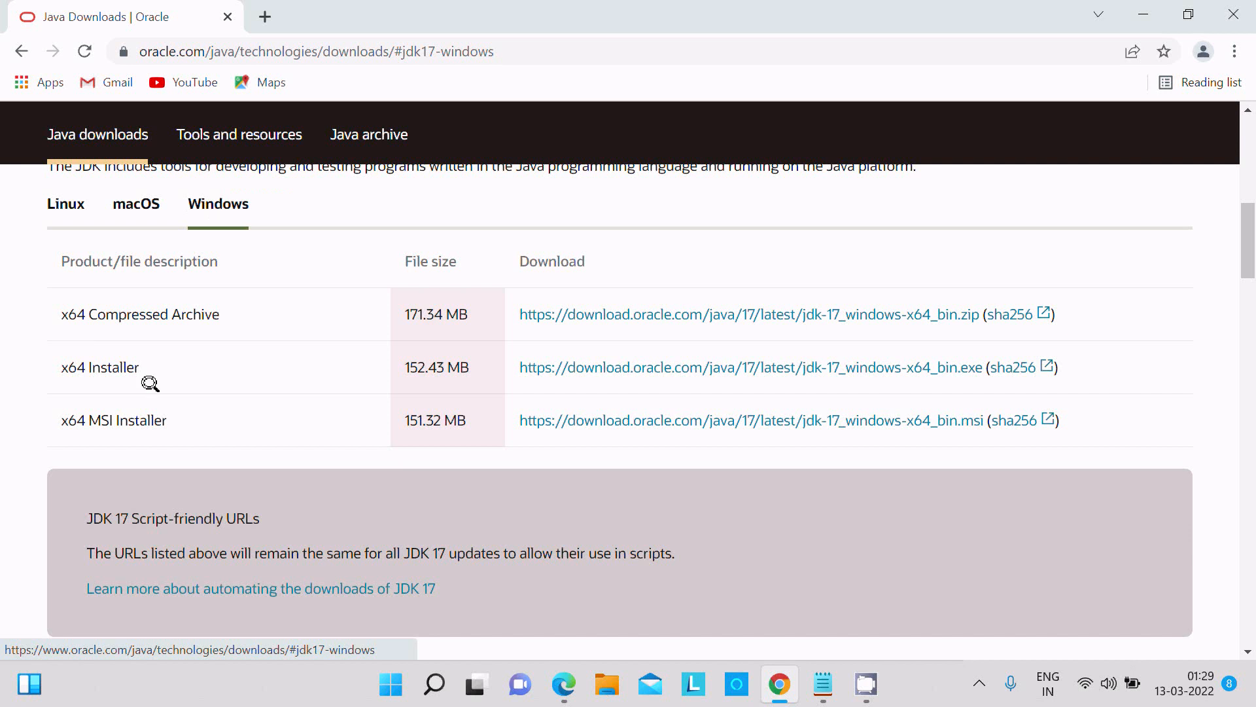
mouse_move(341, 309)
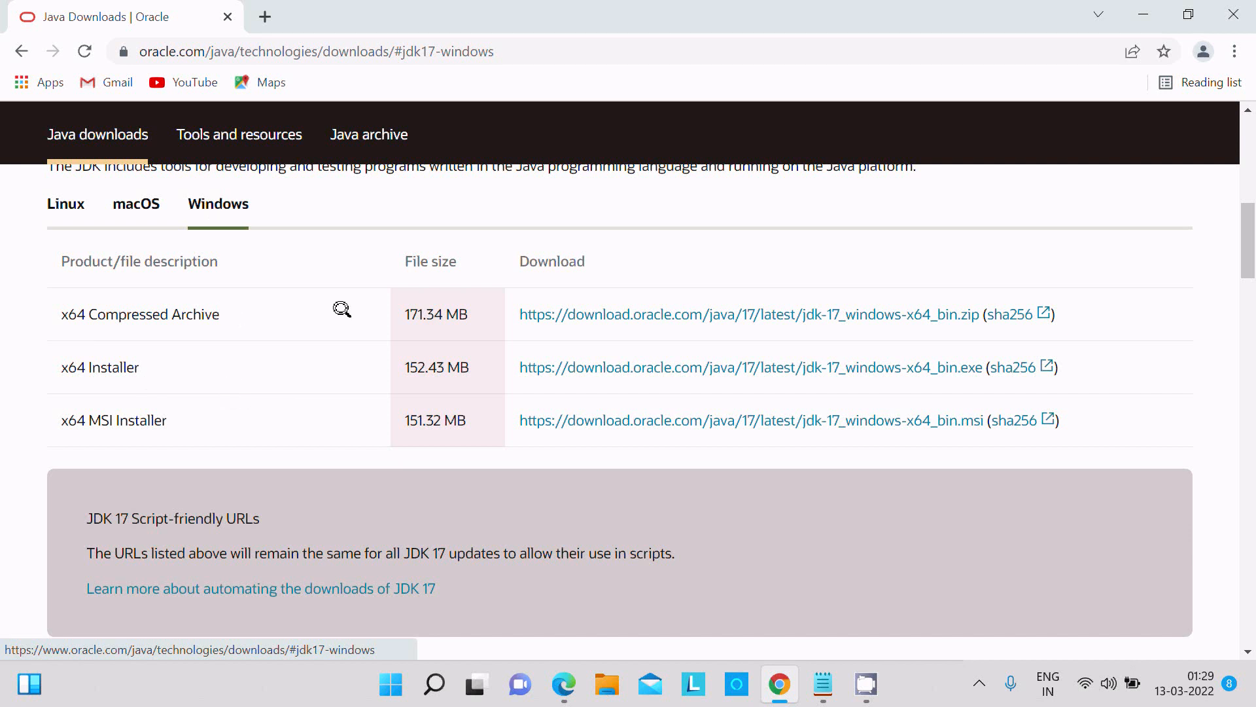
mouse_move(94, 424)
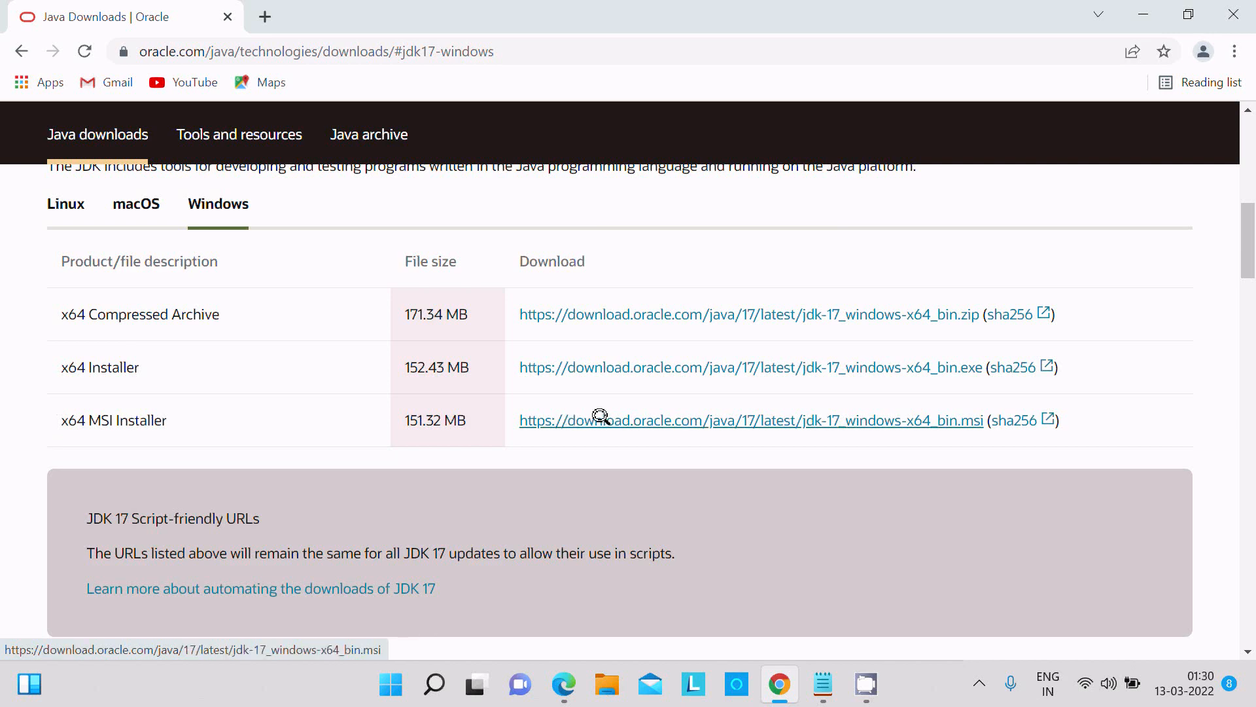
click(751, 420)
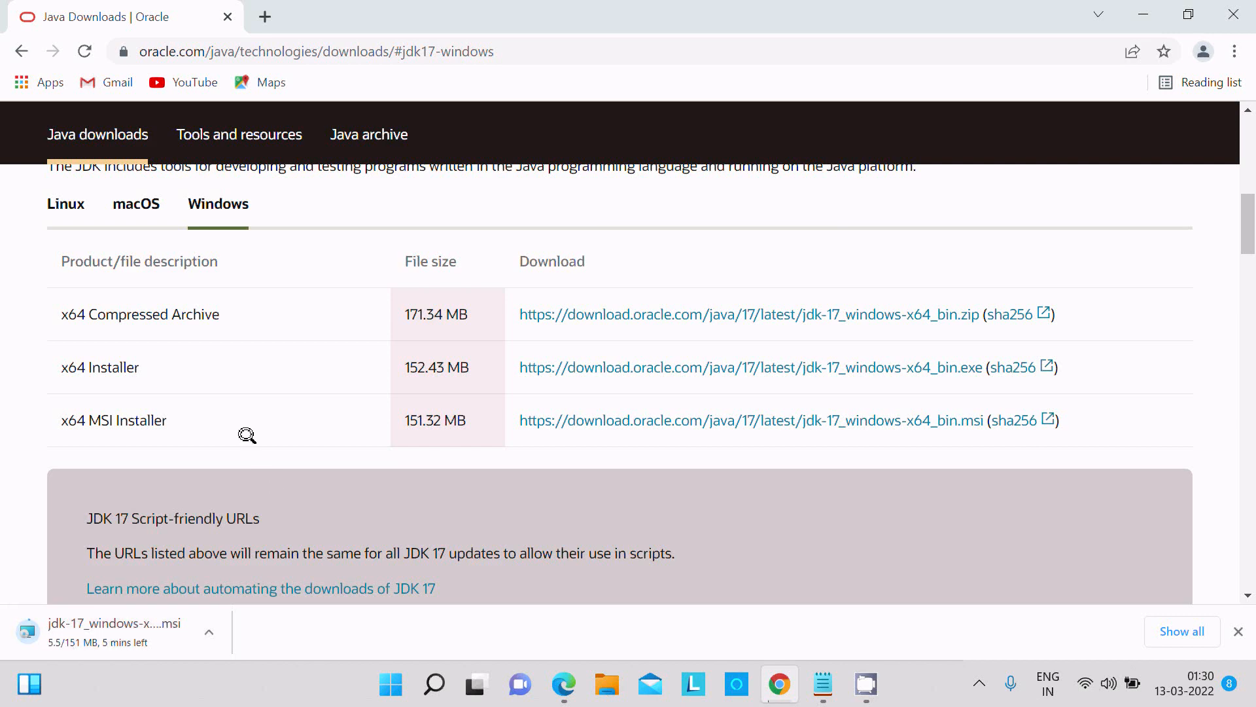
click(743, 420)
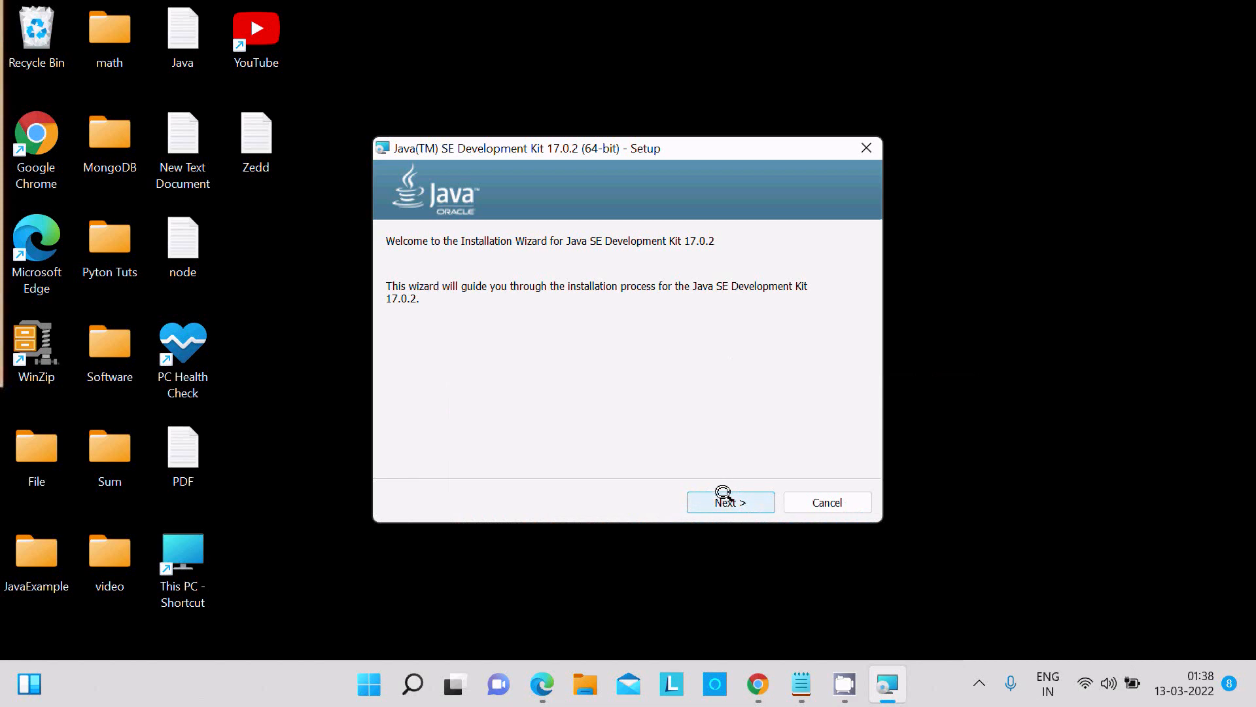
Install JDK 17.0.2 into the default C:\Program Files\Java\jdk-17.0.2\ folder and close the wizard.
click(728, 502)
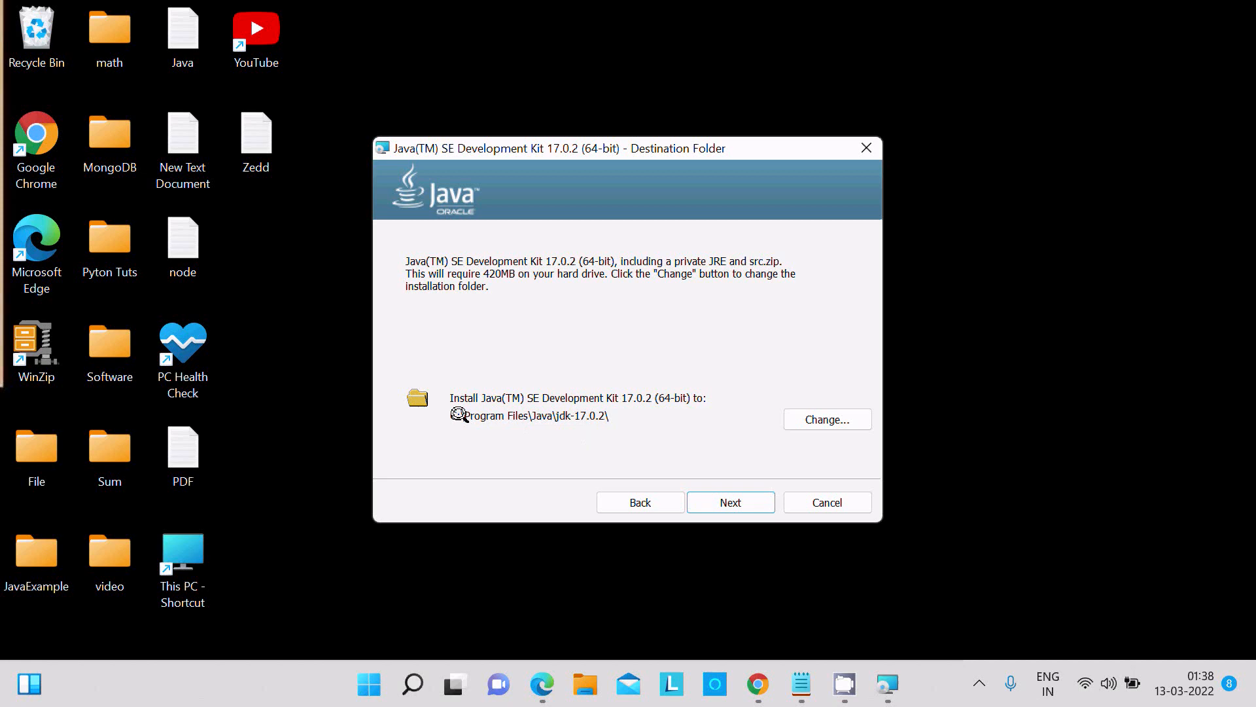
mouse_move(729, 470)
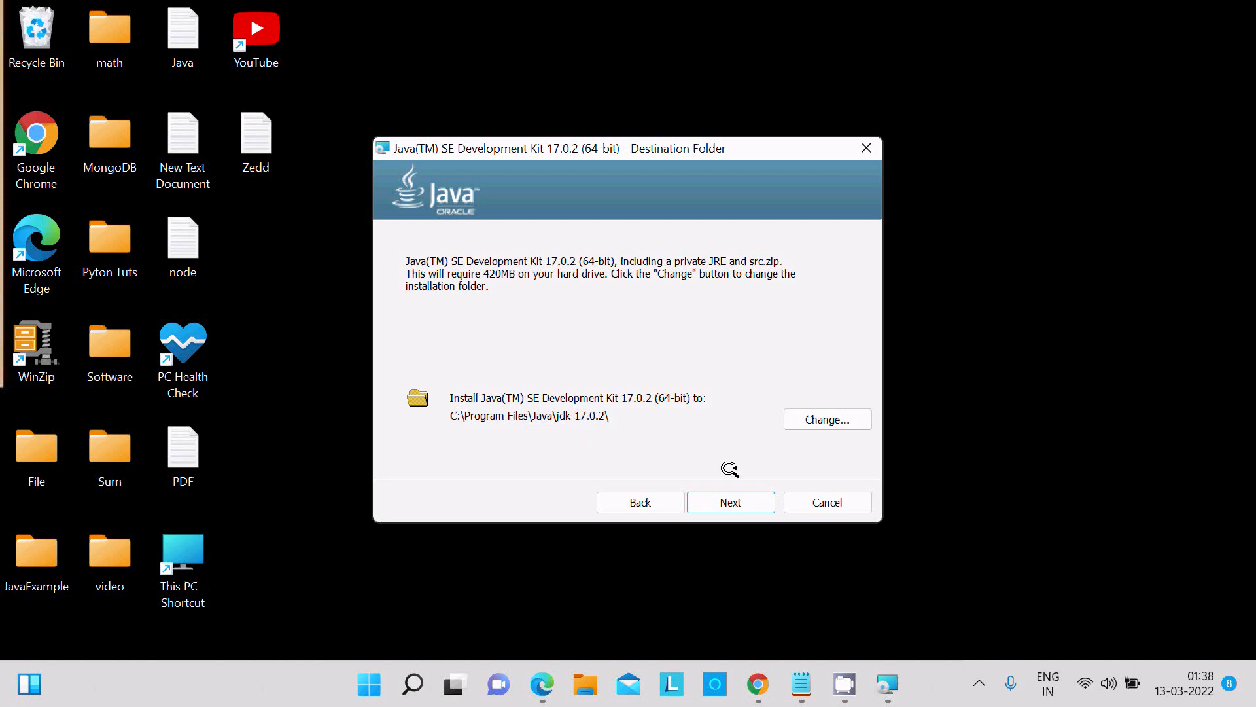
click(730, 502)
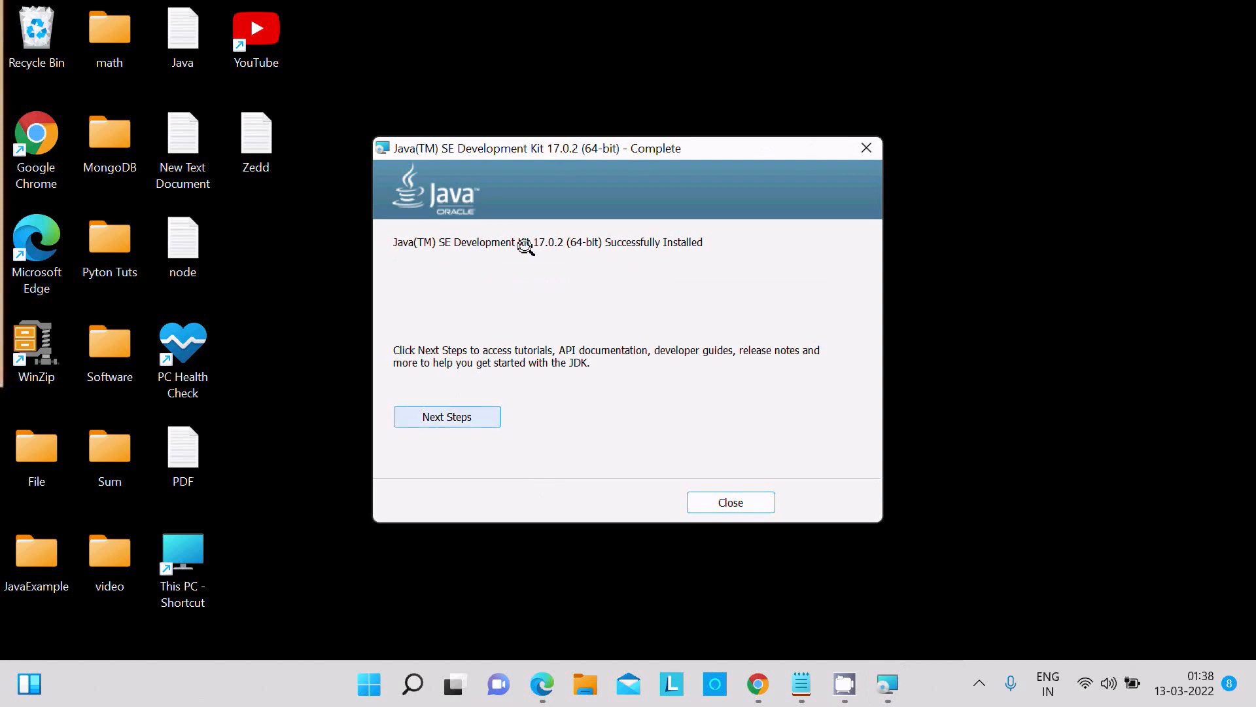
mouse_move(439, 238)
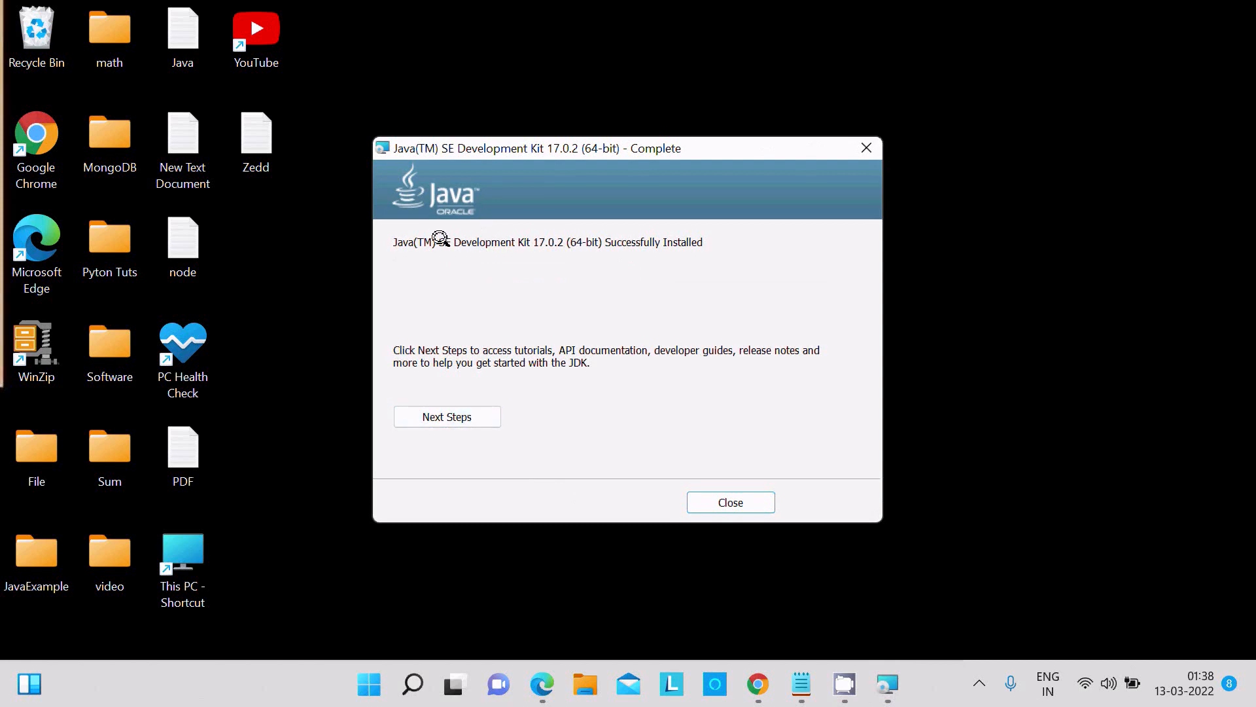
mouse_move(649, 242)
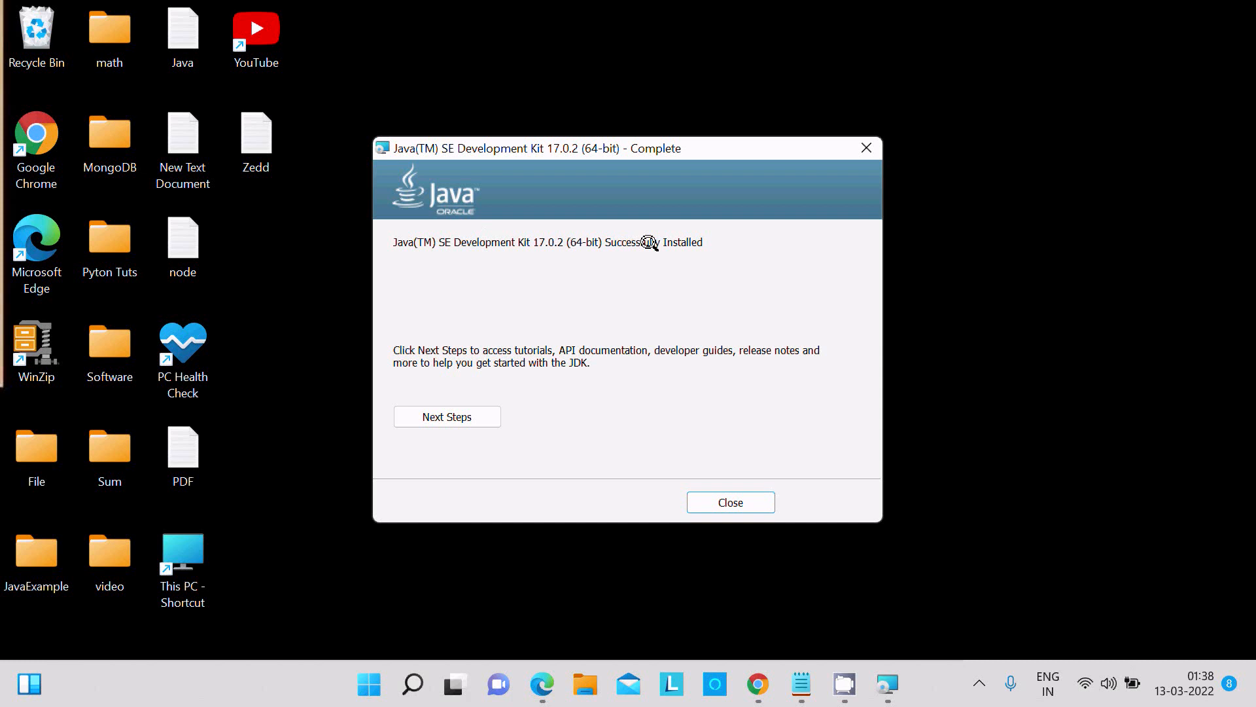
mouse_move(704, 465)
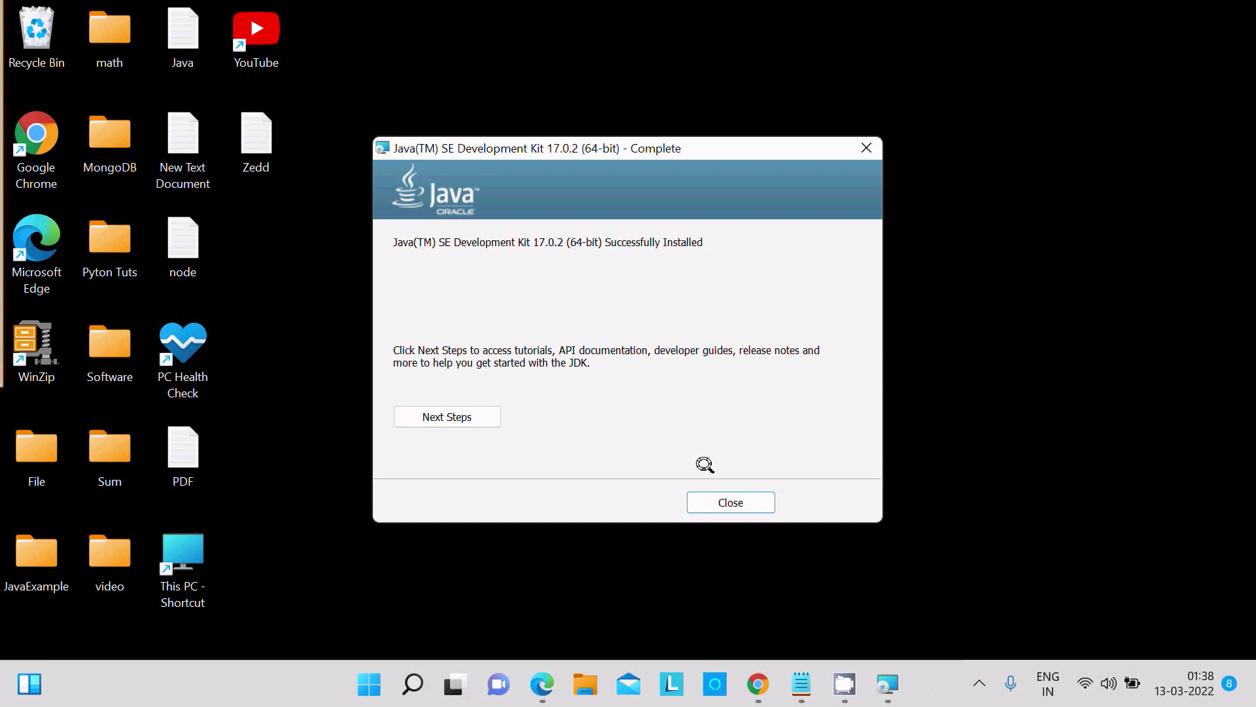
mouse_move(447, 417)
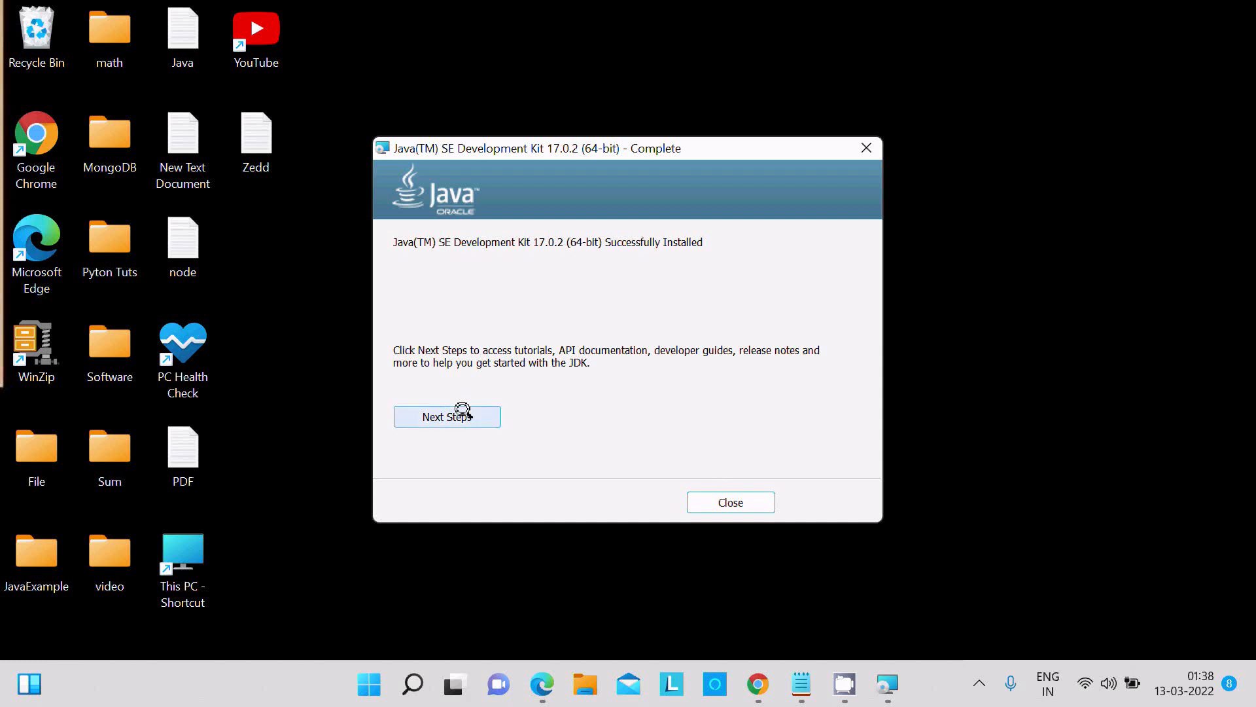
mouse_move(719, 358)
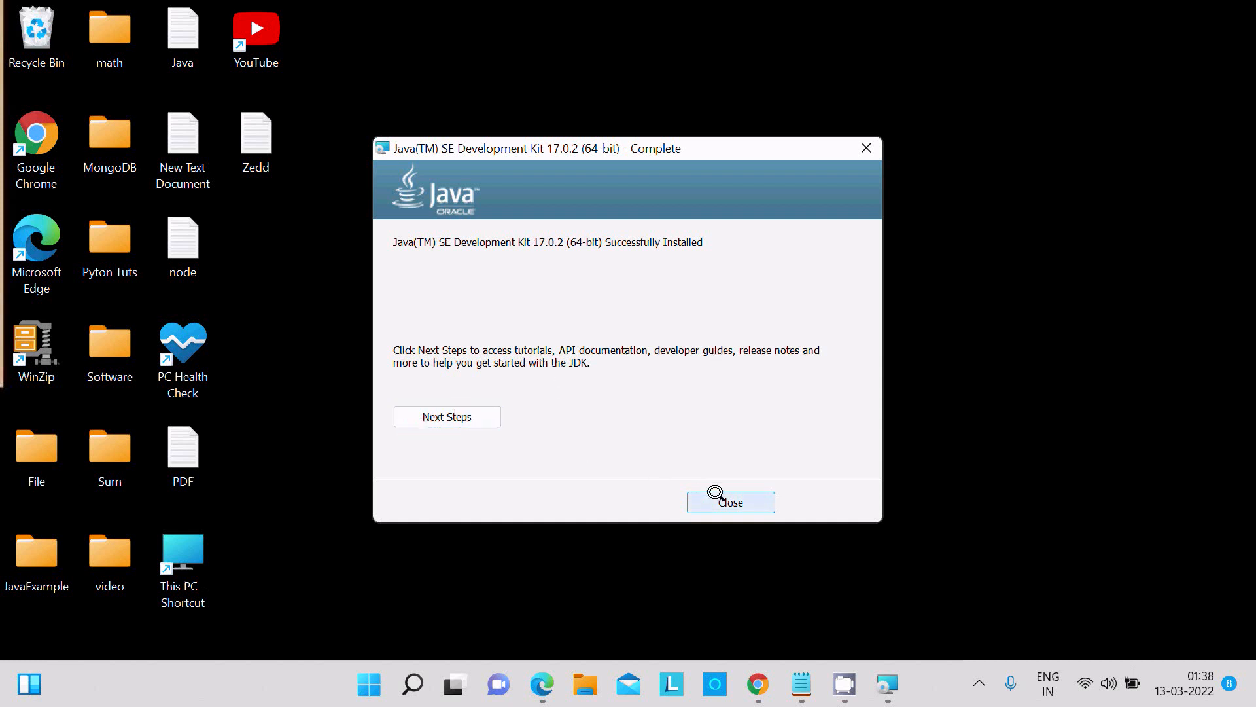
click(729, 502)
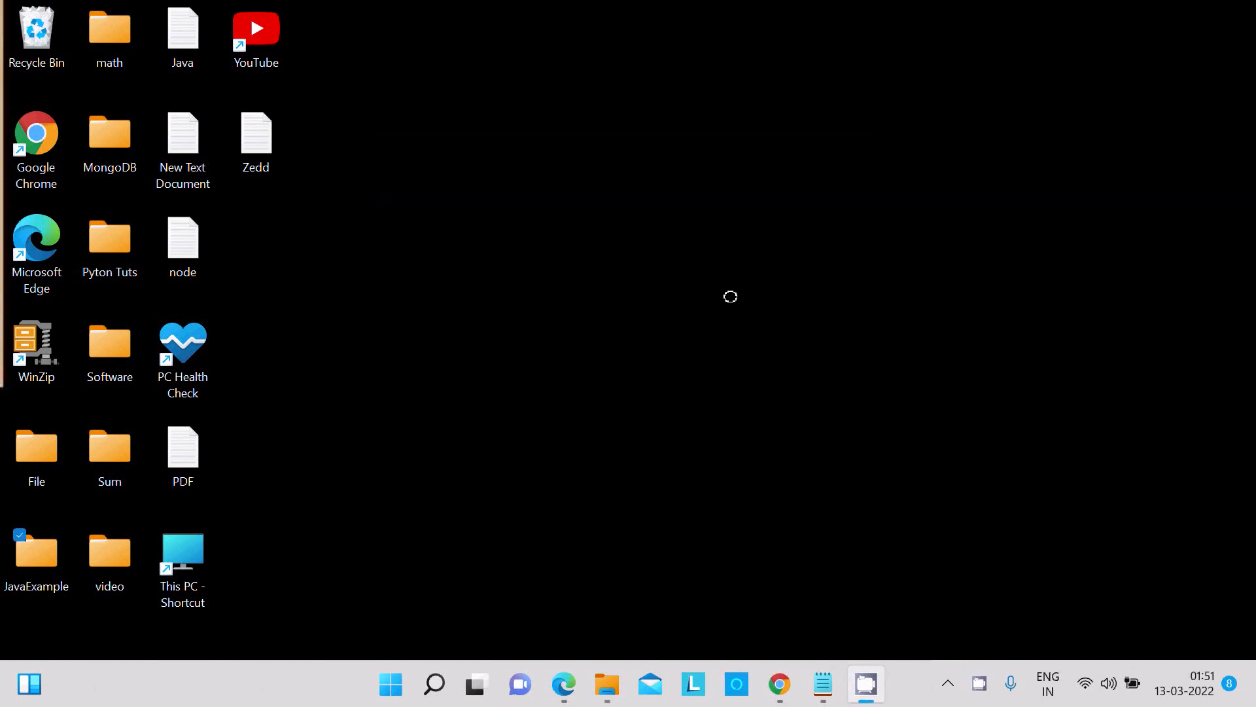
mouse_move(170, 517)
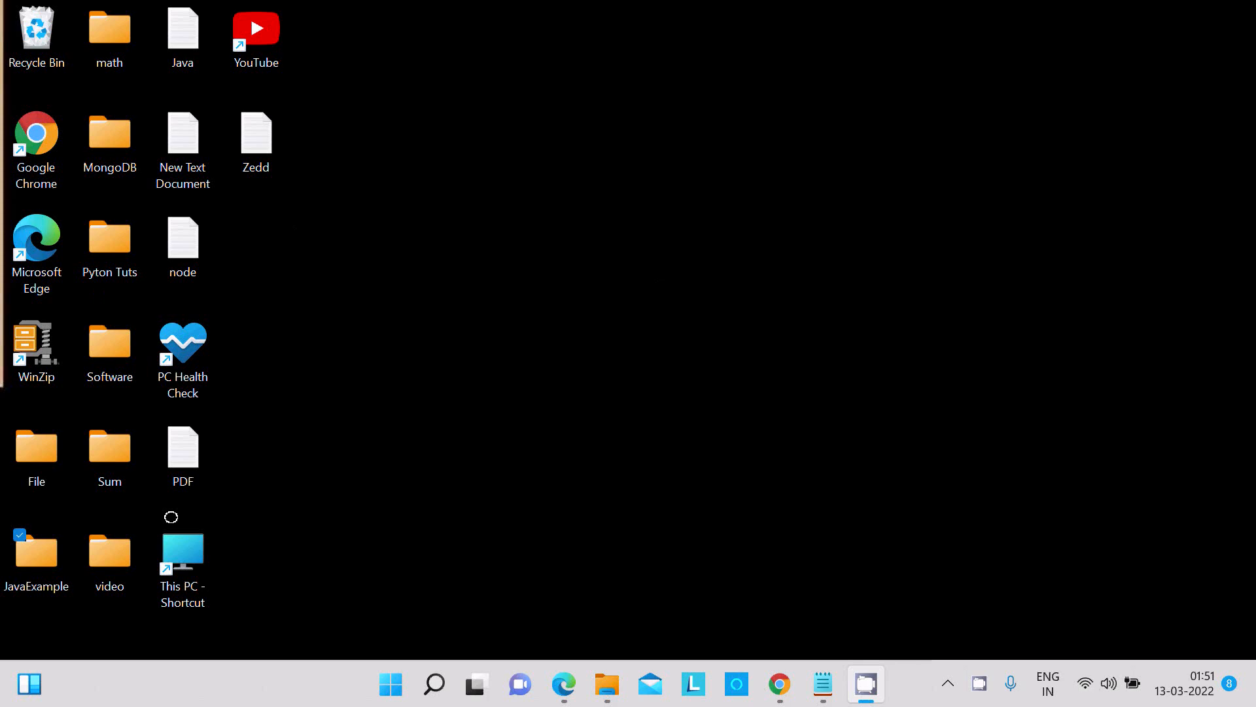
Browse This PC > C: > Program Files > Java > jdk-17.0.2 to locate the JDK folder.
double_click(182, 553)
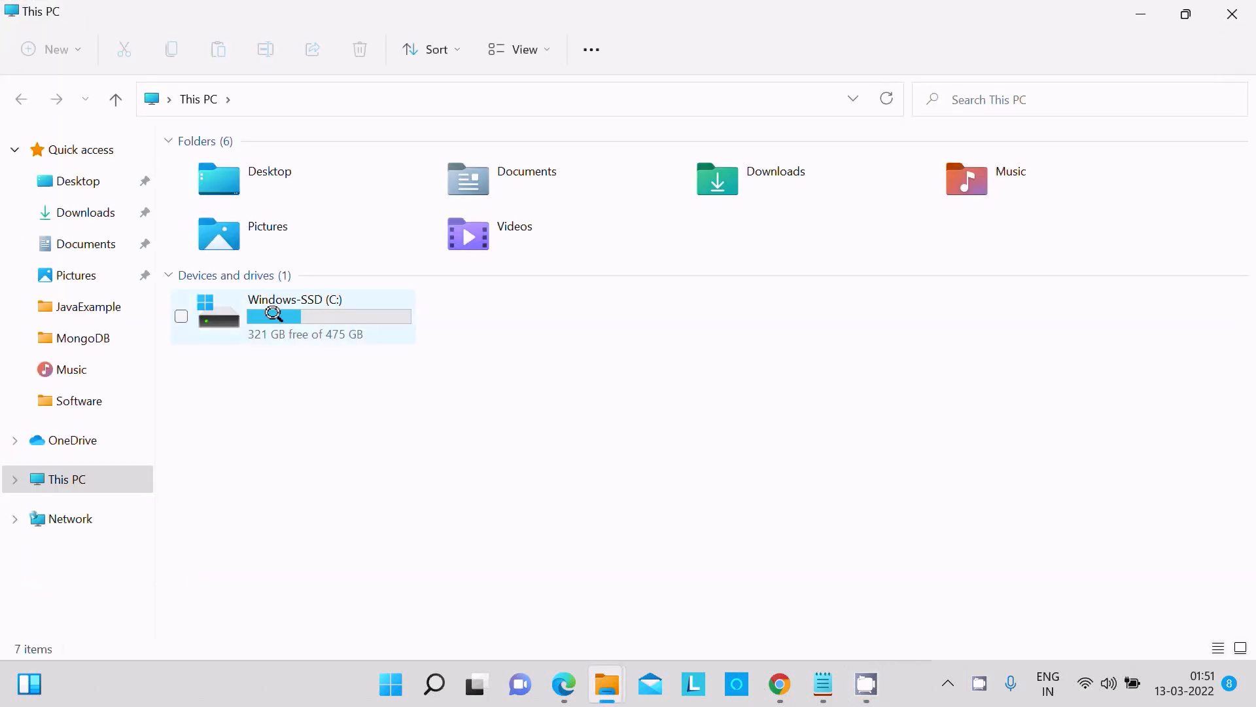
double_click(294, 315)
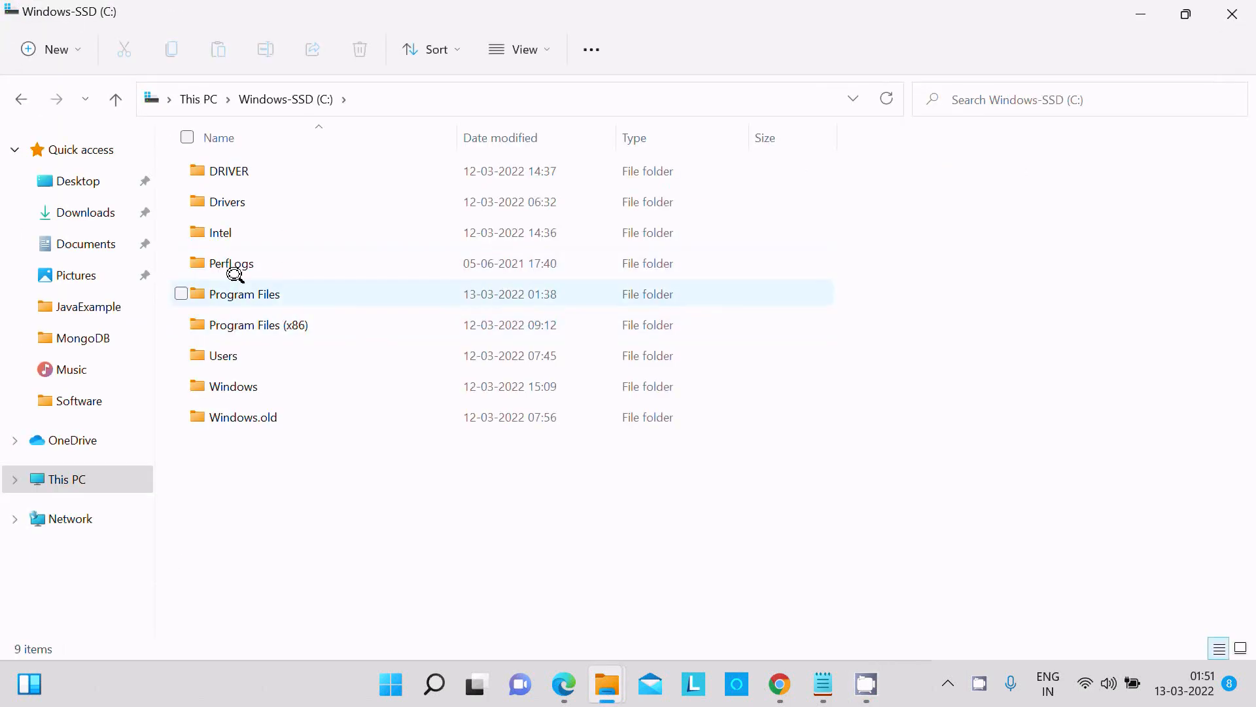
double_click(244, 294)
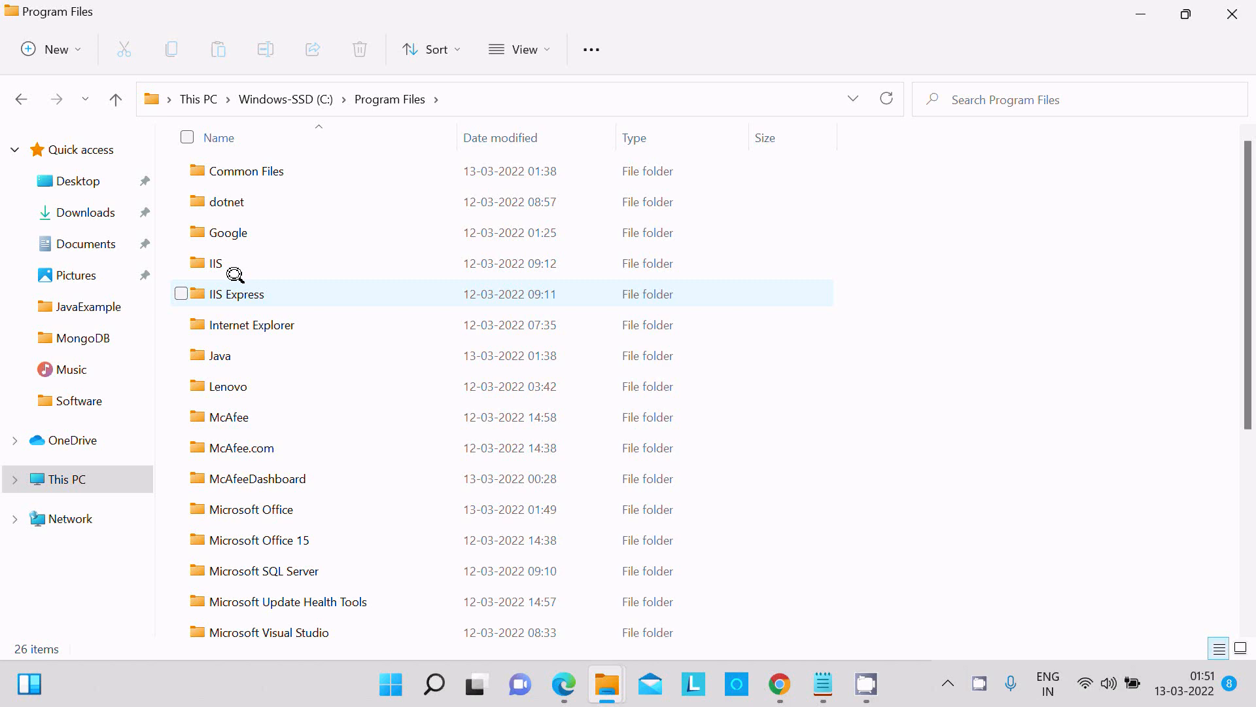
double_click(220, 355)
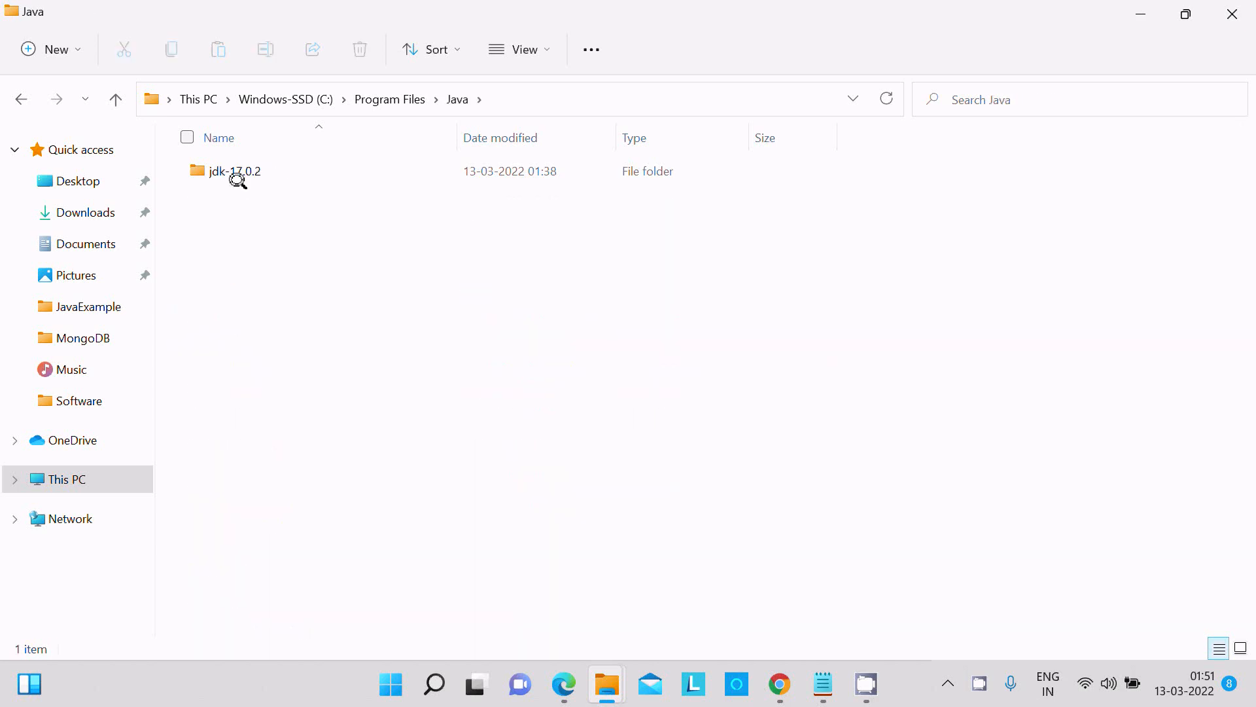
double_click(232, 171)
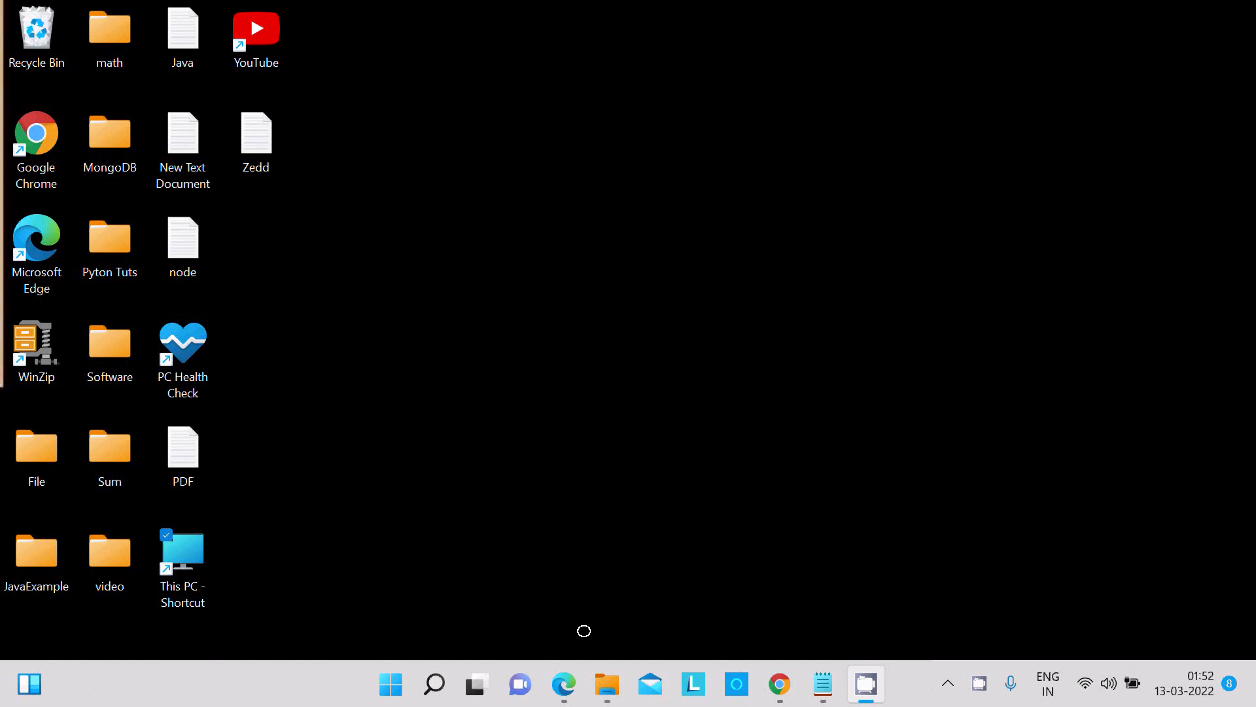
Run 'java' in a new Command Prompt, see it's not recognized, and close the console.
click(433, 685)
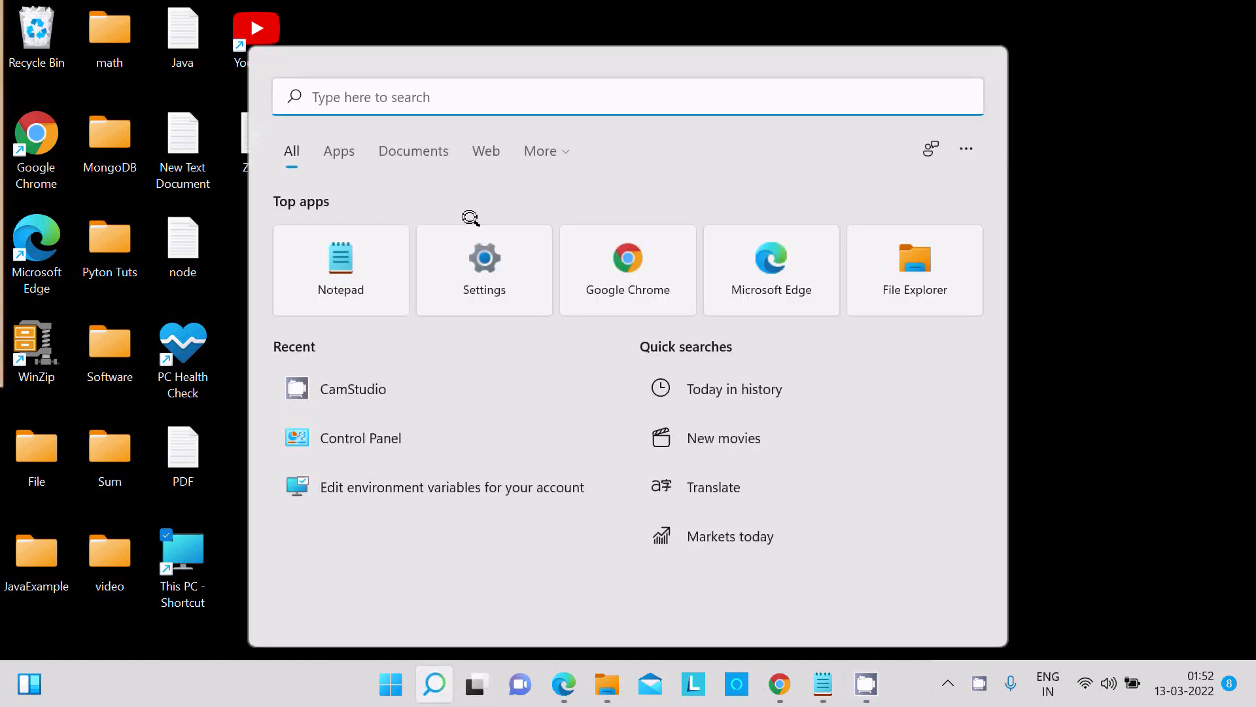
text(cmd)
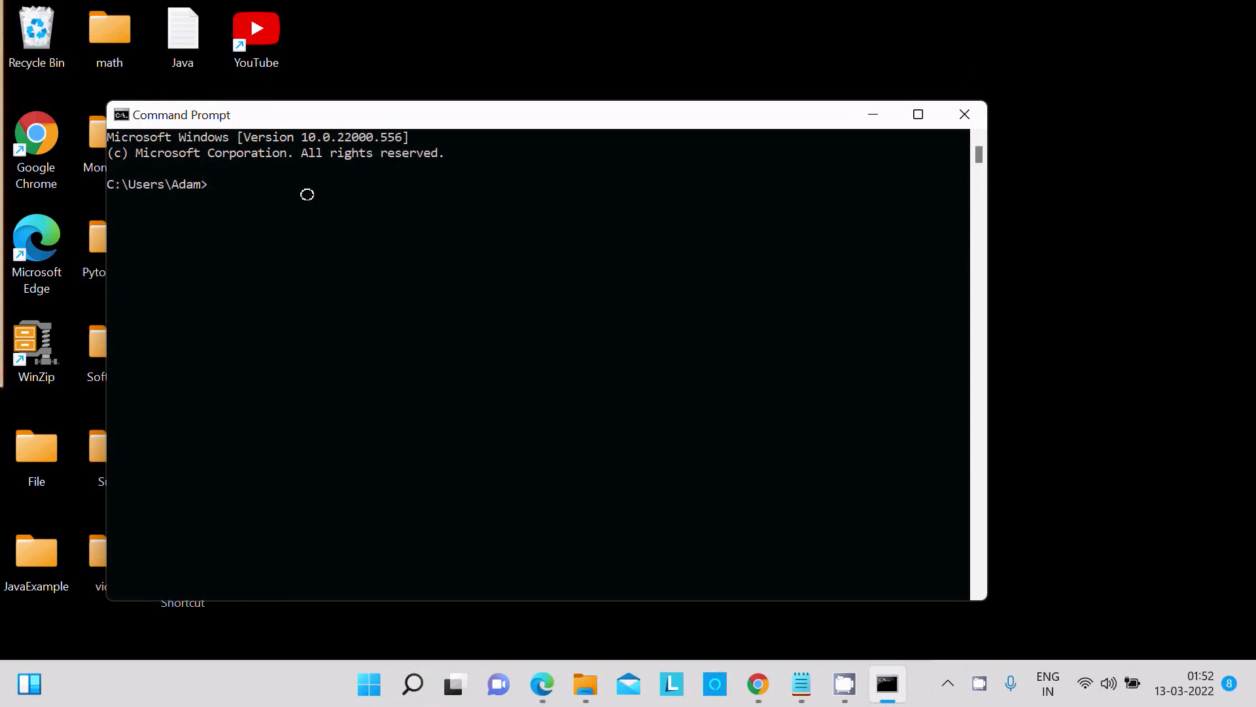
text(jav)
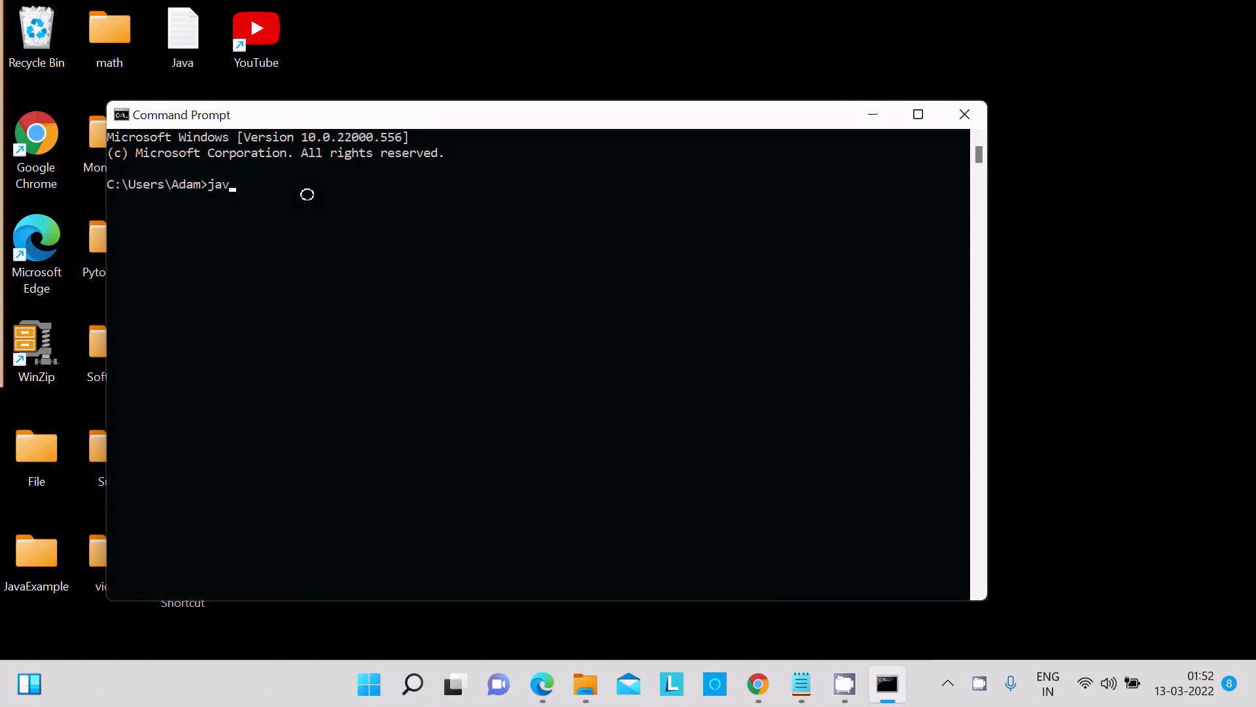
key(Return)
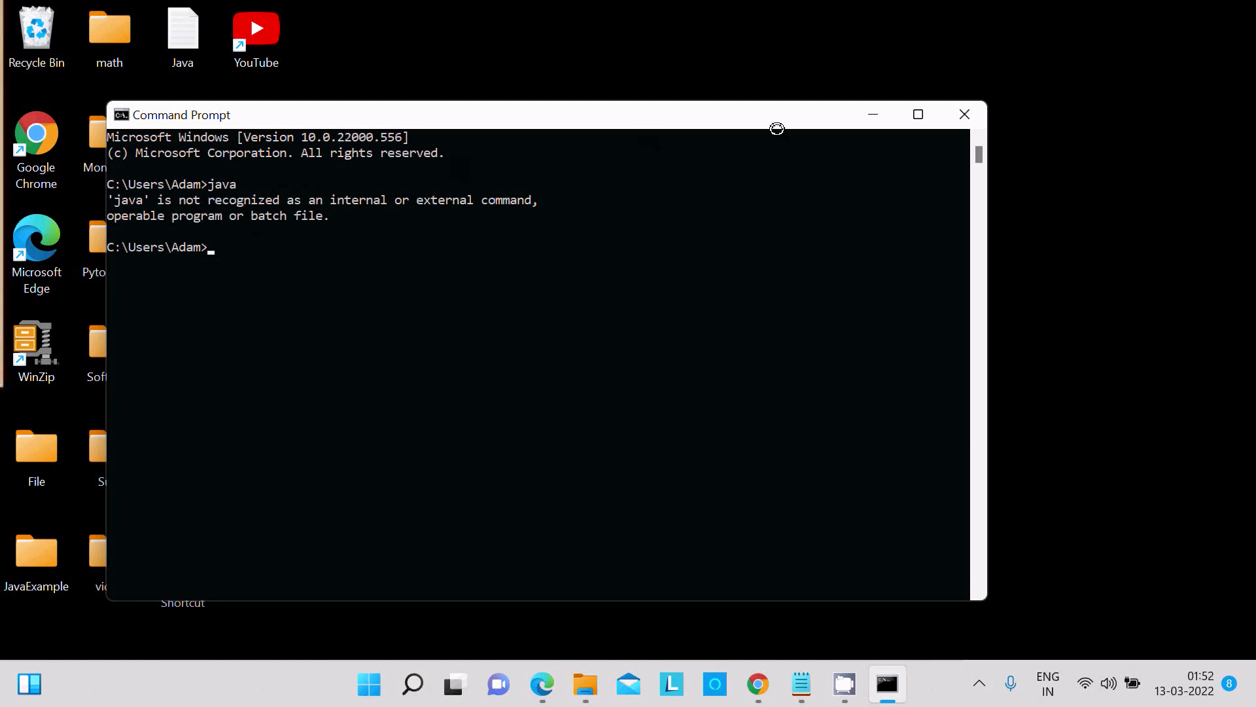
mouse_move(965, 114)
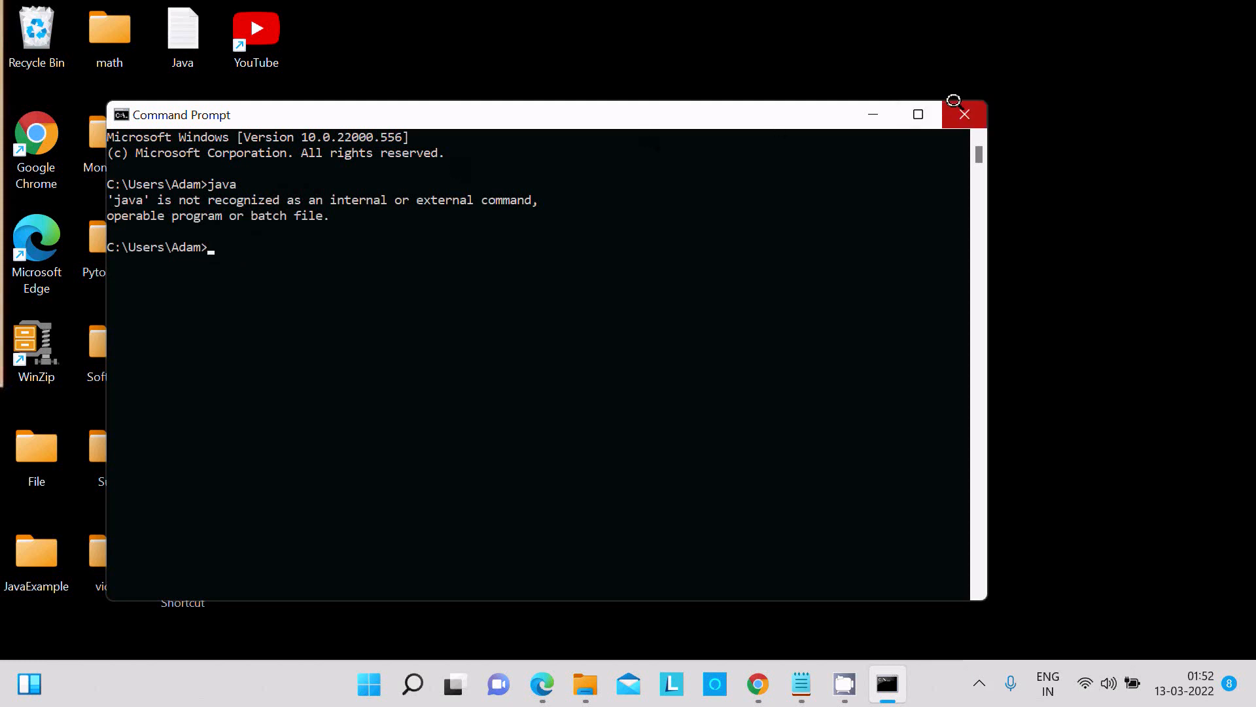
mouse_move(965, 114)
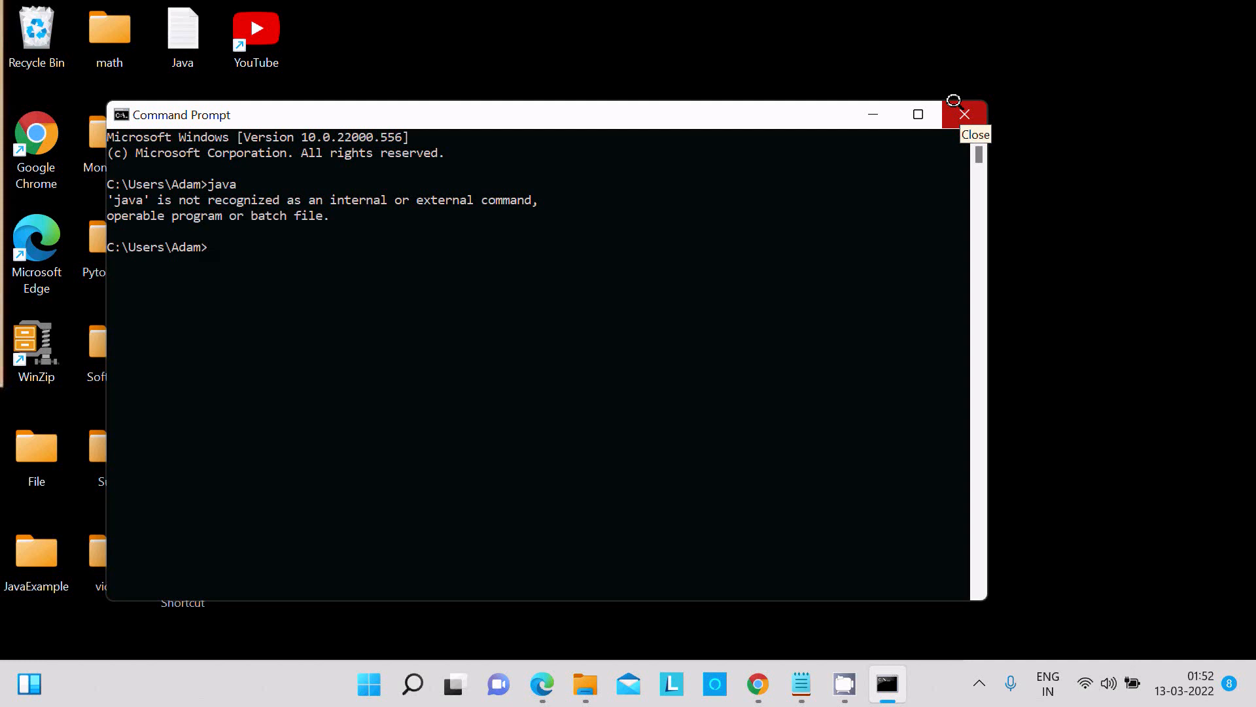
click(965, 113)
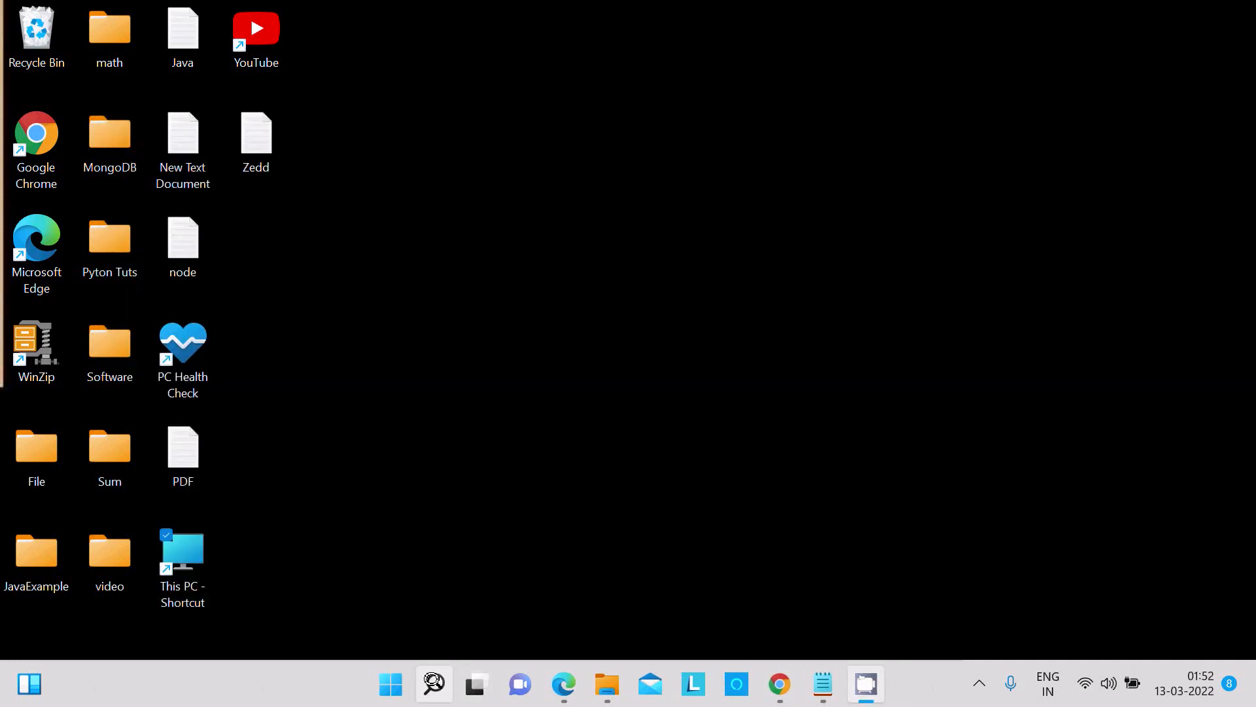
Open Control Panel's System and Security page and search for 'edit'.
click(433, 685)
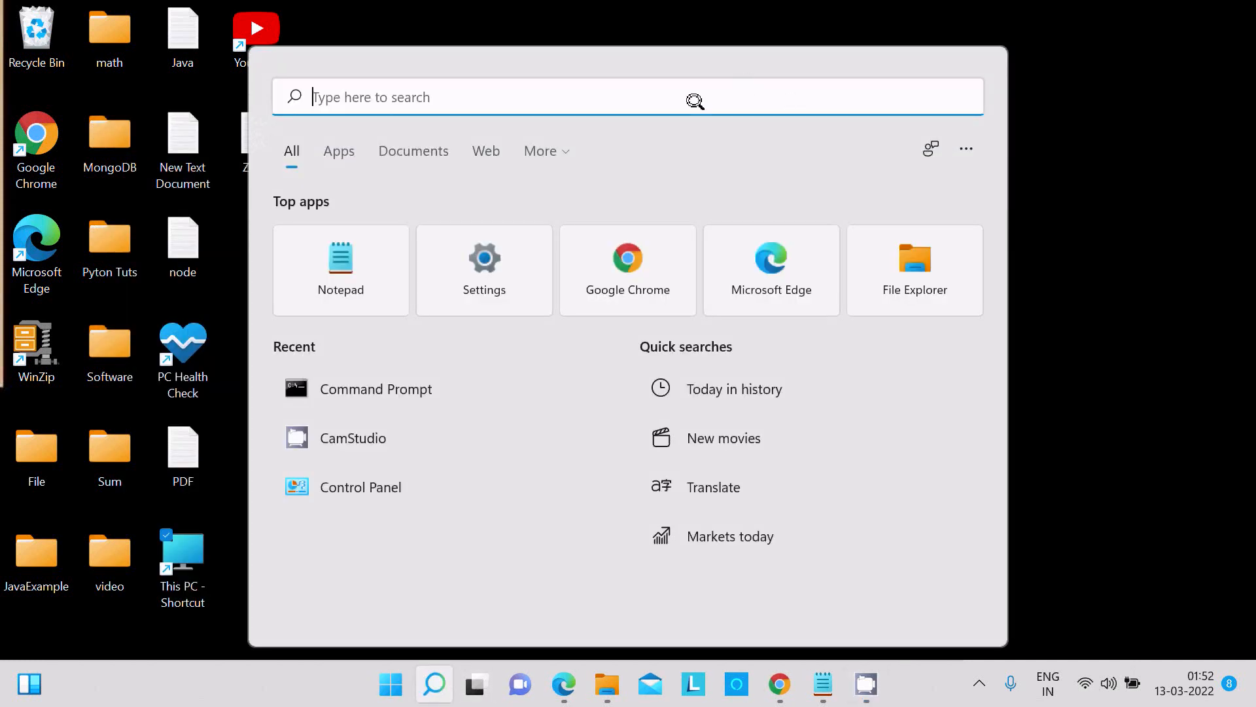
text(control Panel)
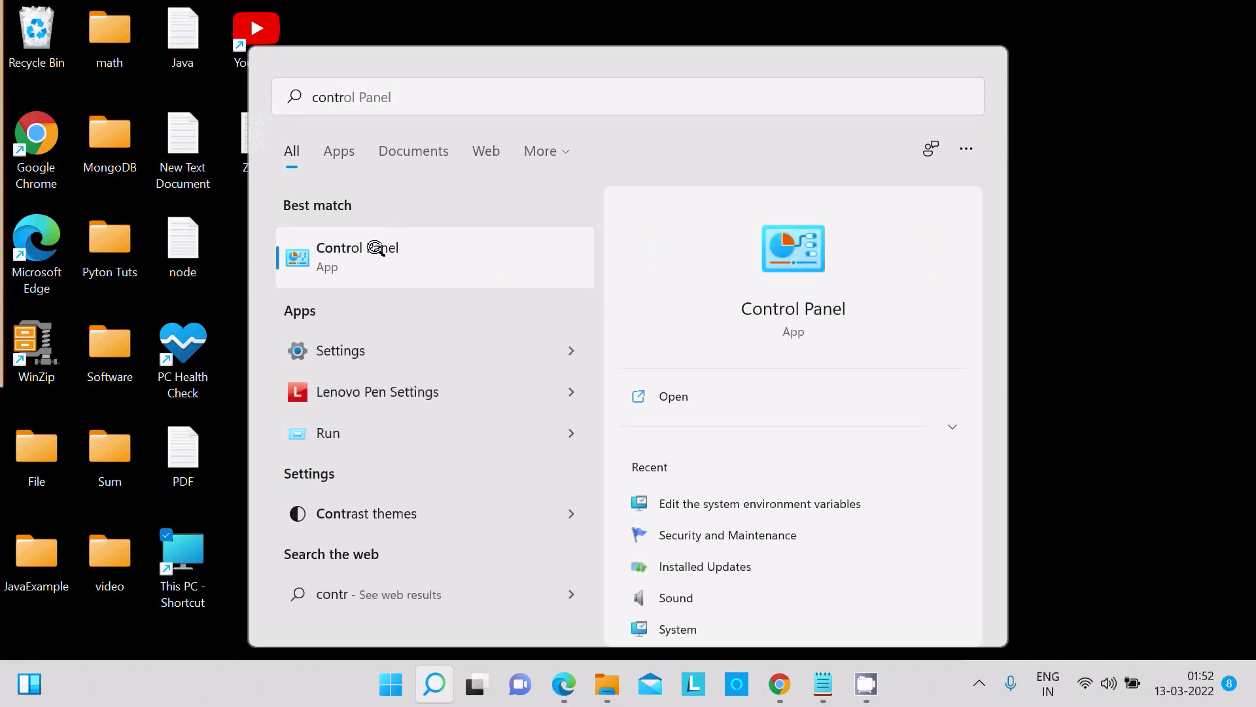
click(357, 257)
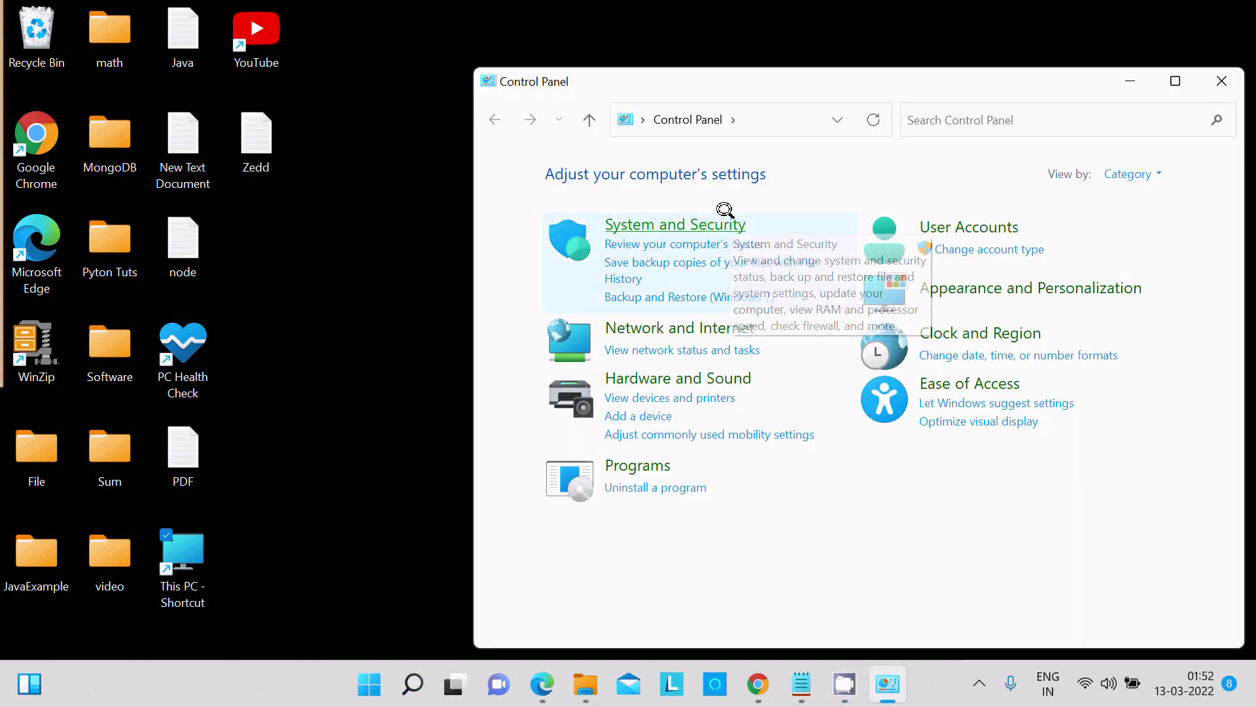
click(675, 225)
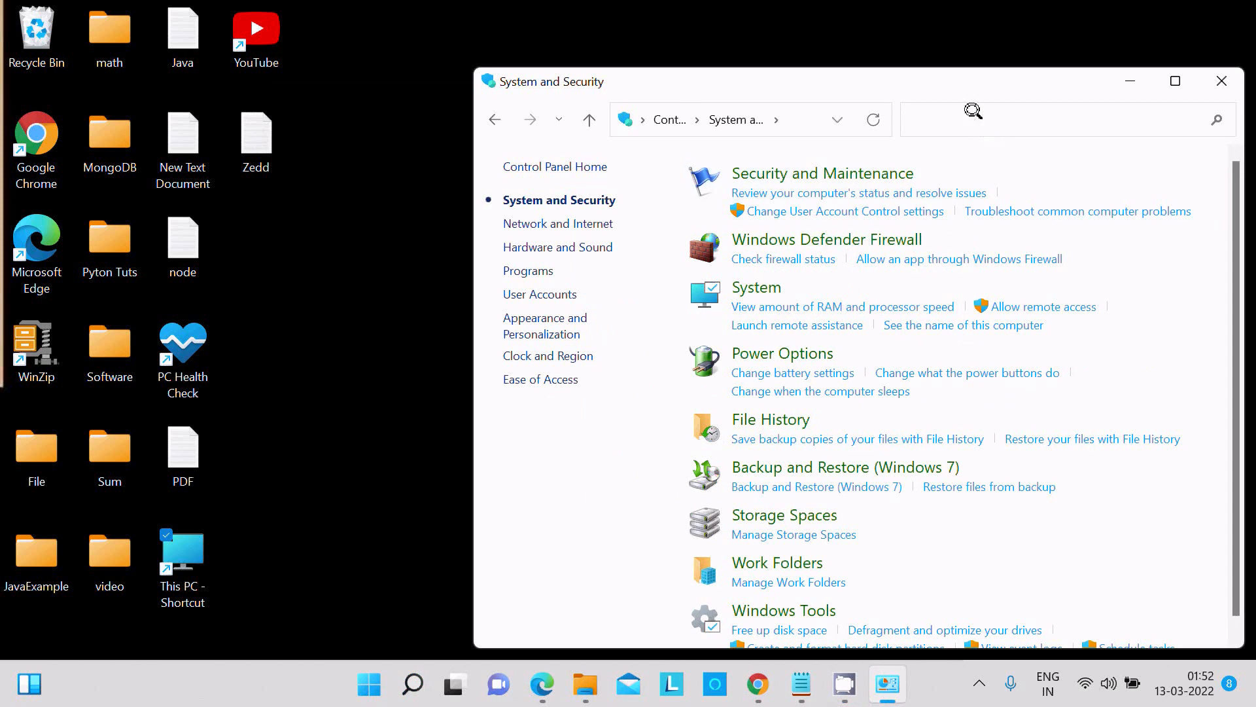
text(edit)
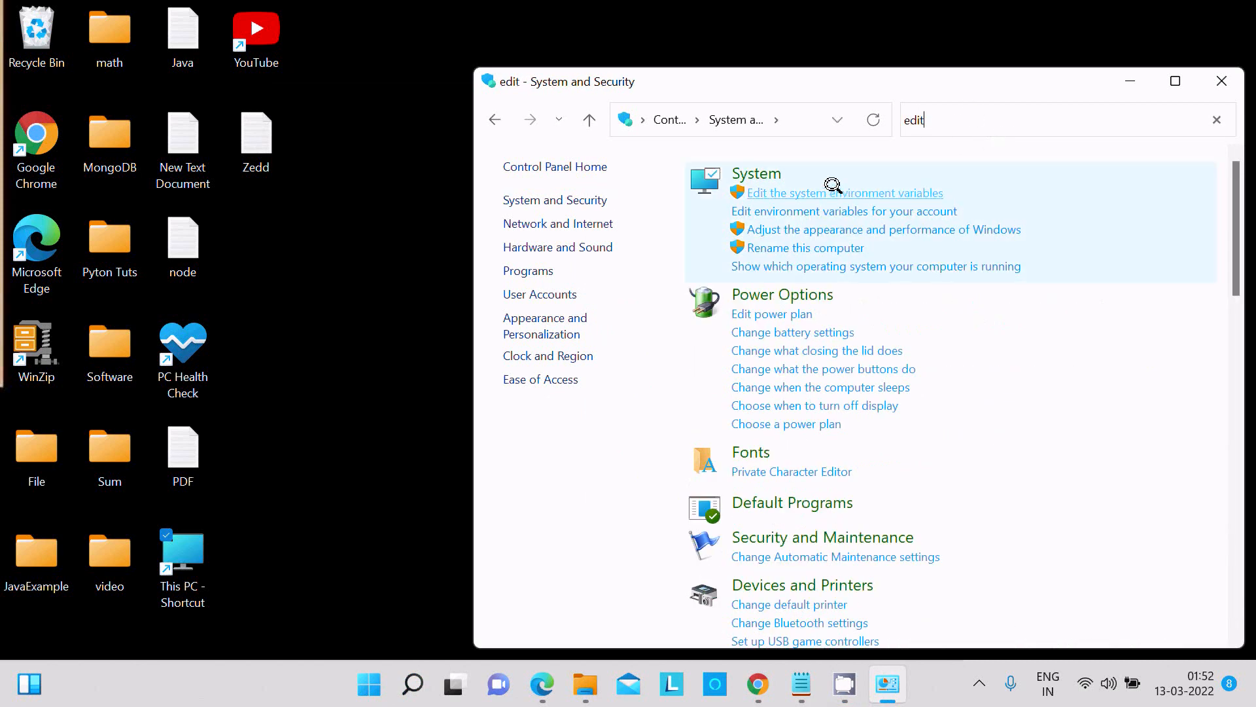
Add C:\Program Files\Java\jdk-17.0.2\bin to the system Path variable and confirm all dialogs.
click(841, 192)
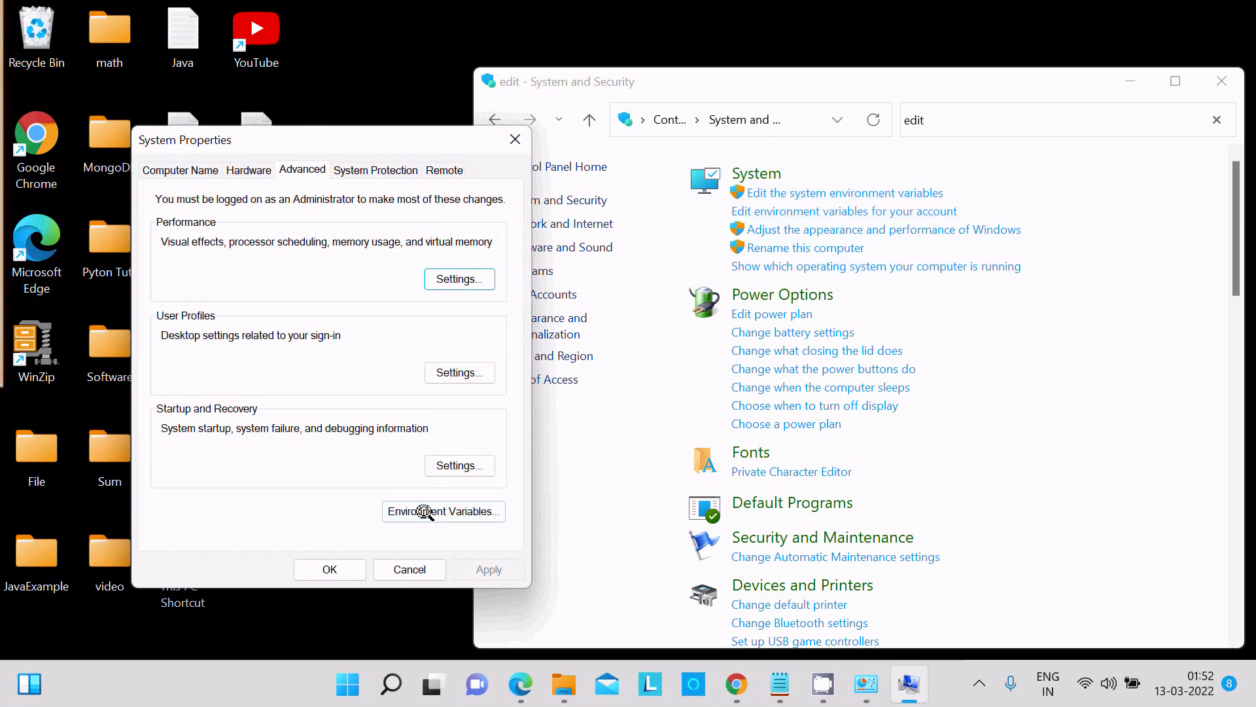
click(443, 511)
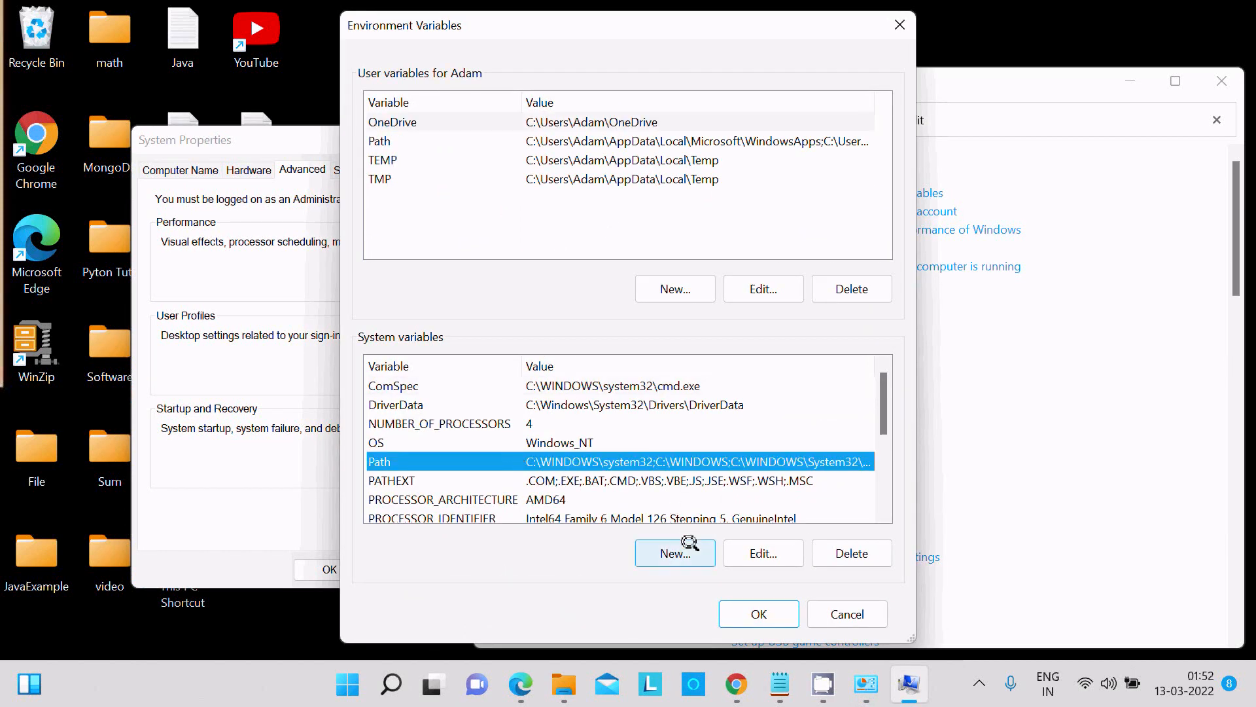
click(762, 553)
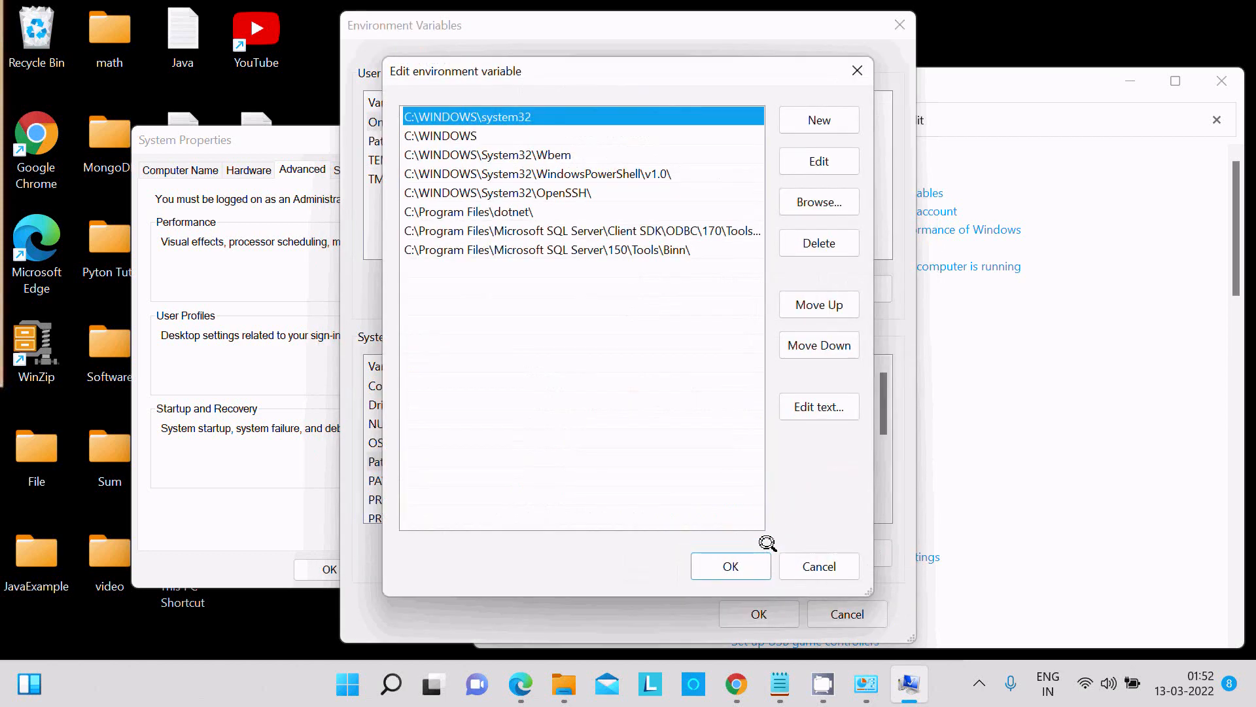
click(818, 119)
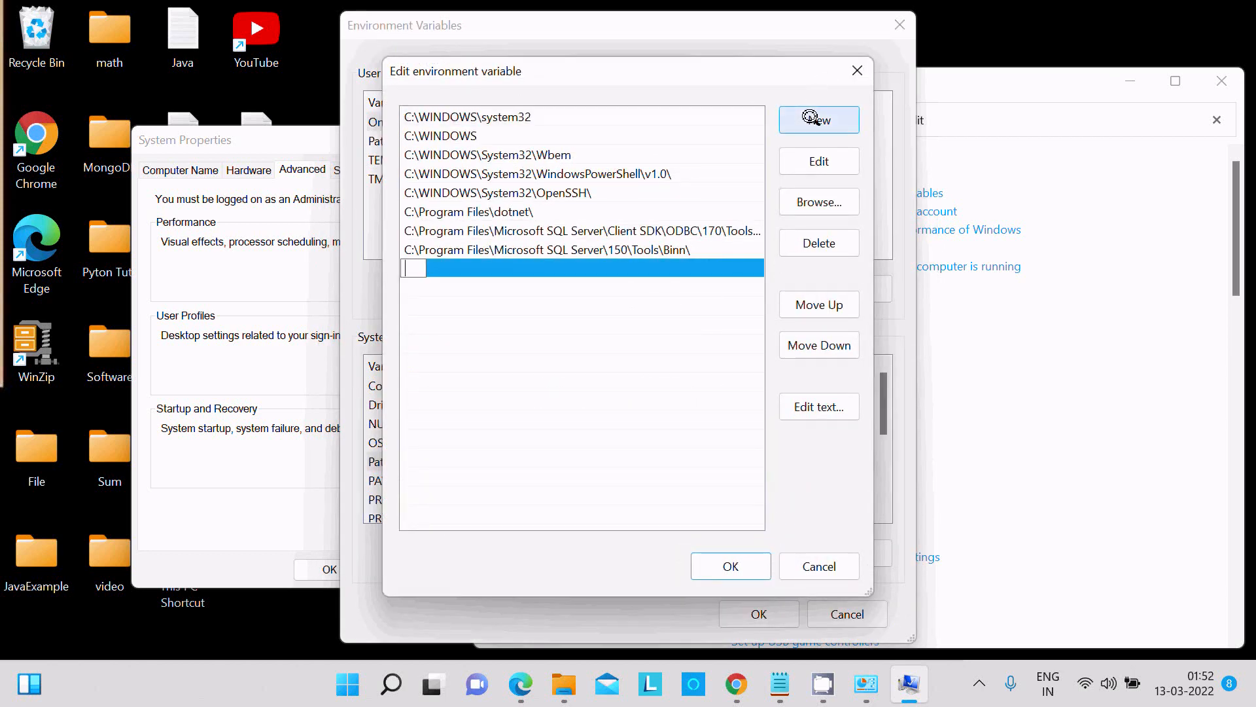
text(C:\Program Files\Java\jdk-17.0.2\bin)
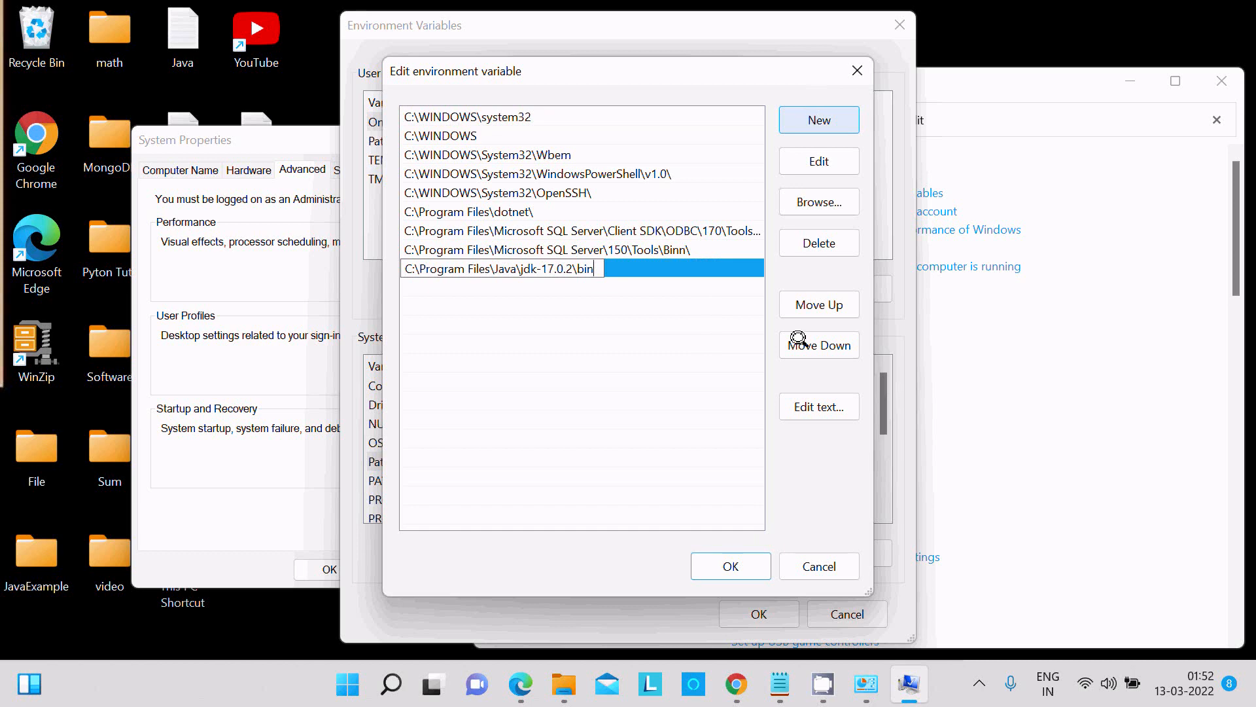
click(728, 566)
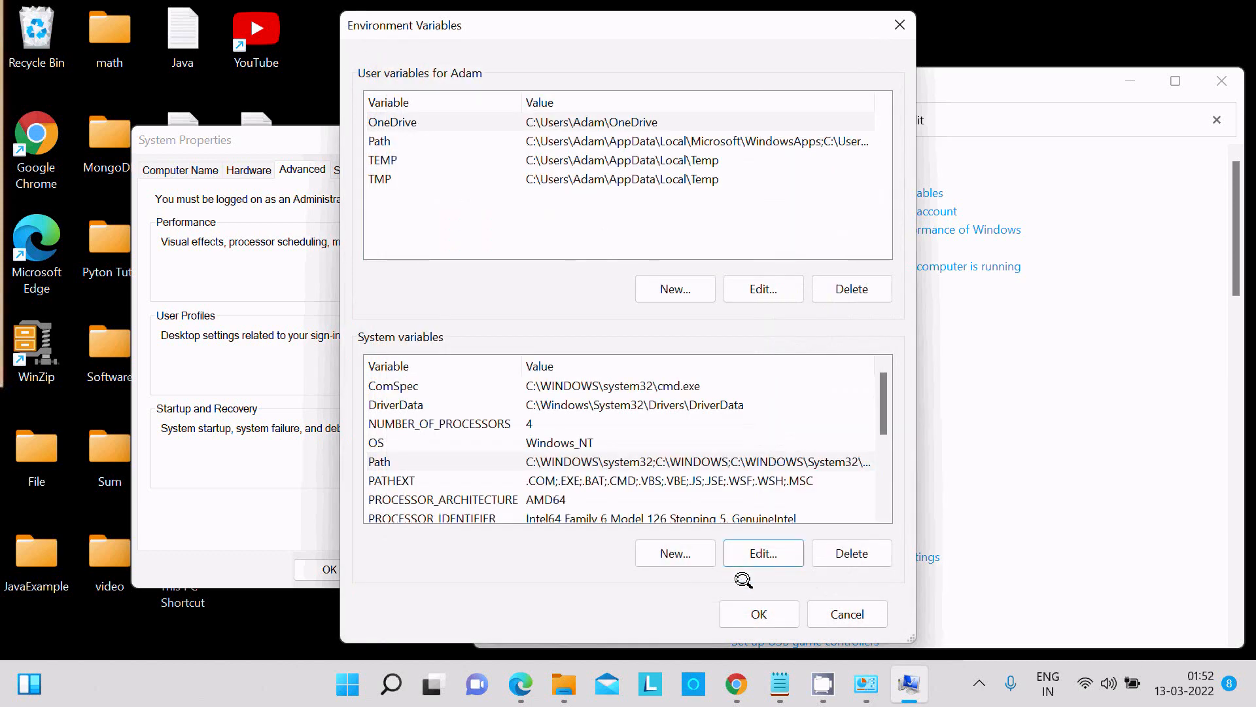
click(758, 614)
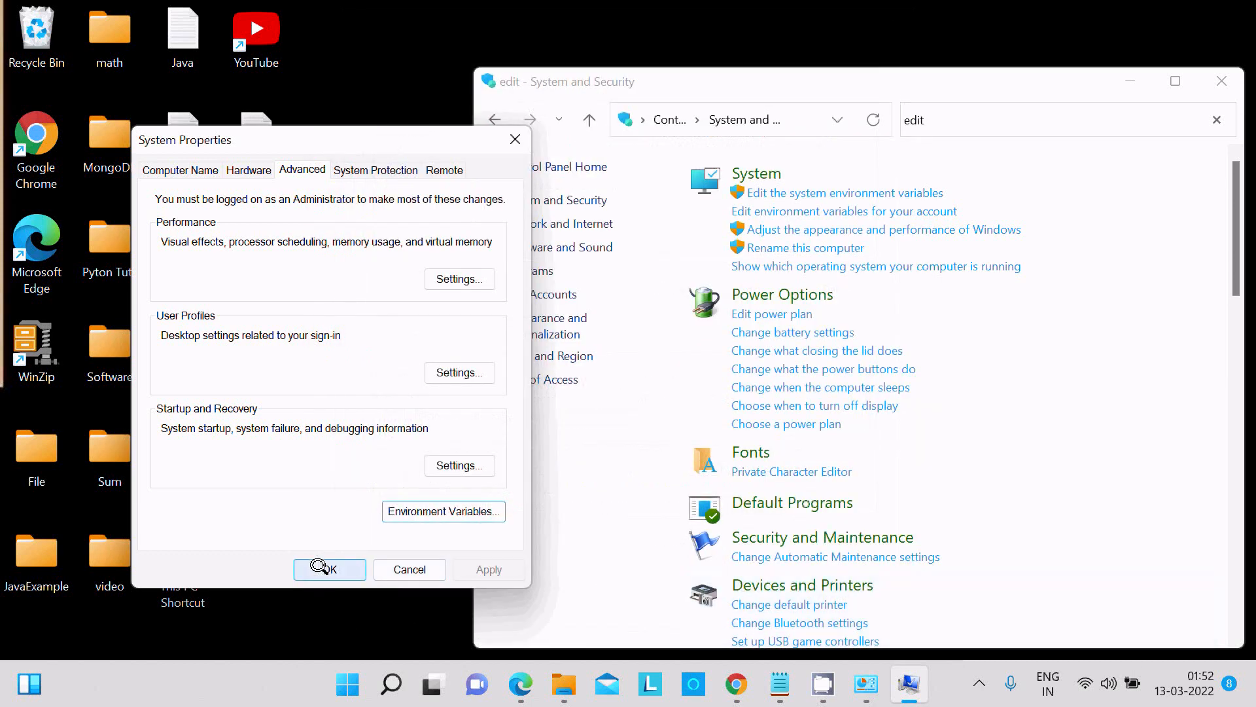
click(328, 568)
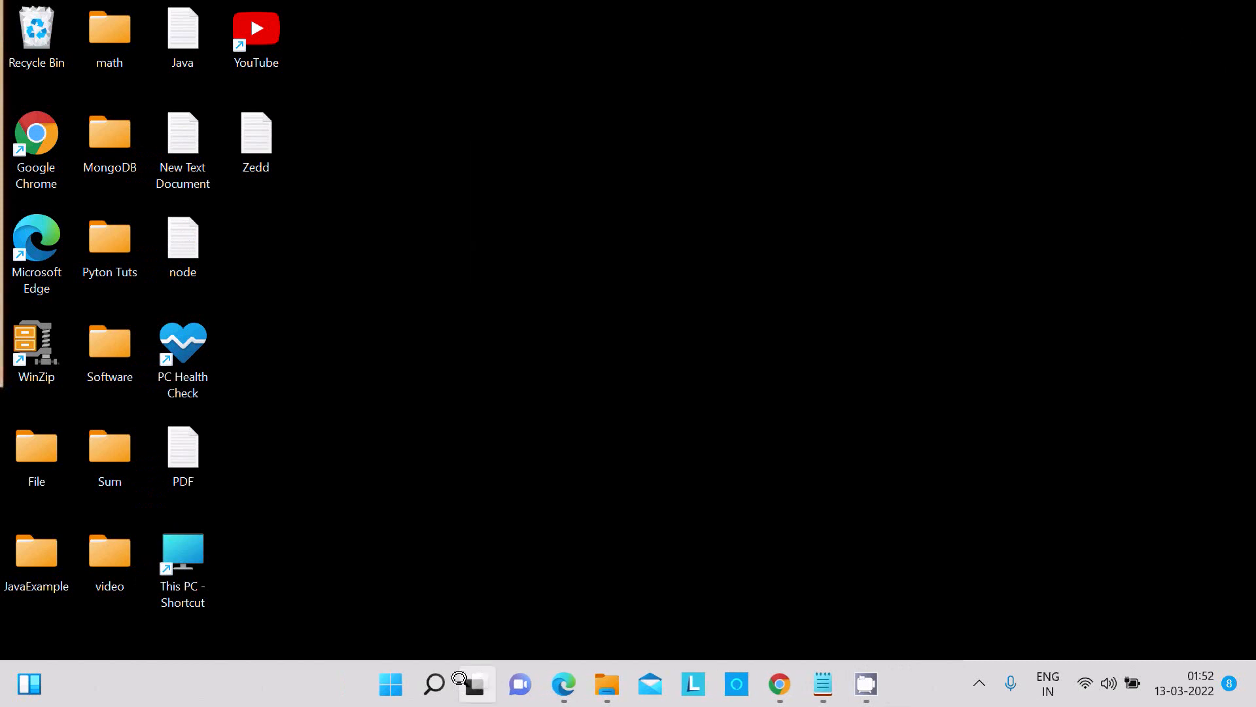
Reopen Command Prompt, confirm 'java' prints usage options, and type 'javac'.
click(433, 684)
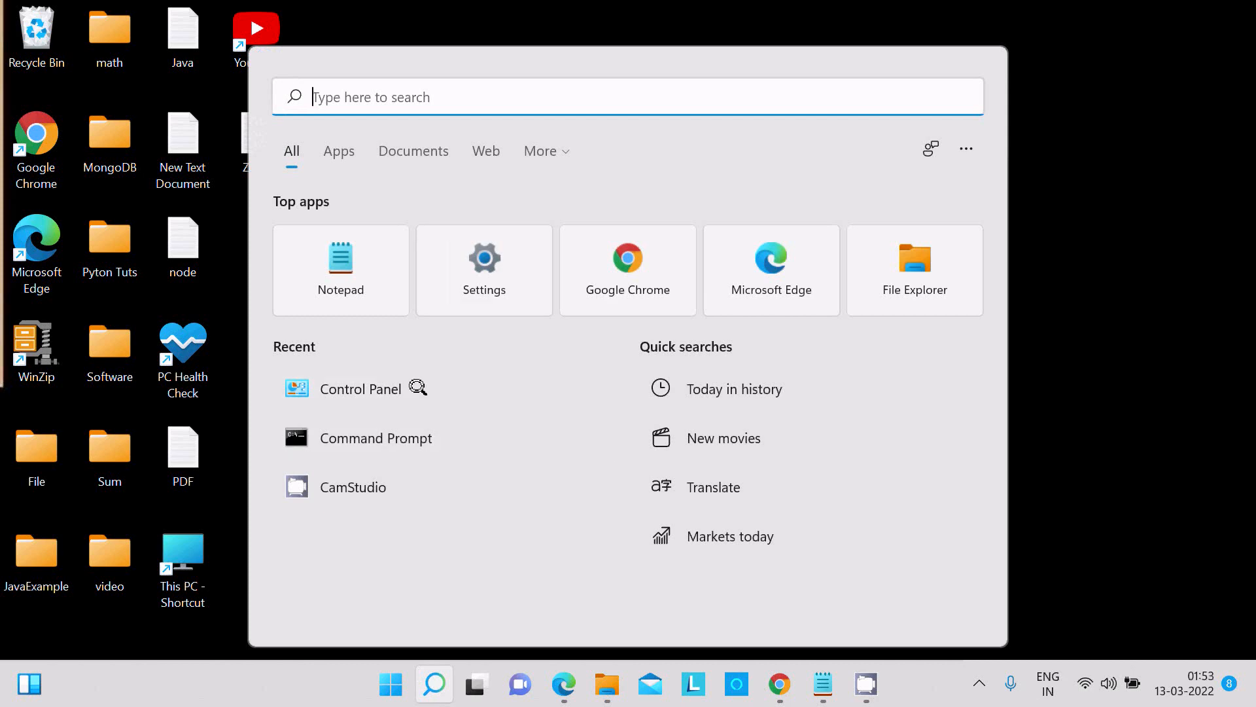
click(374, 438)
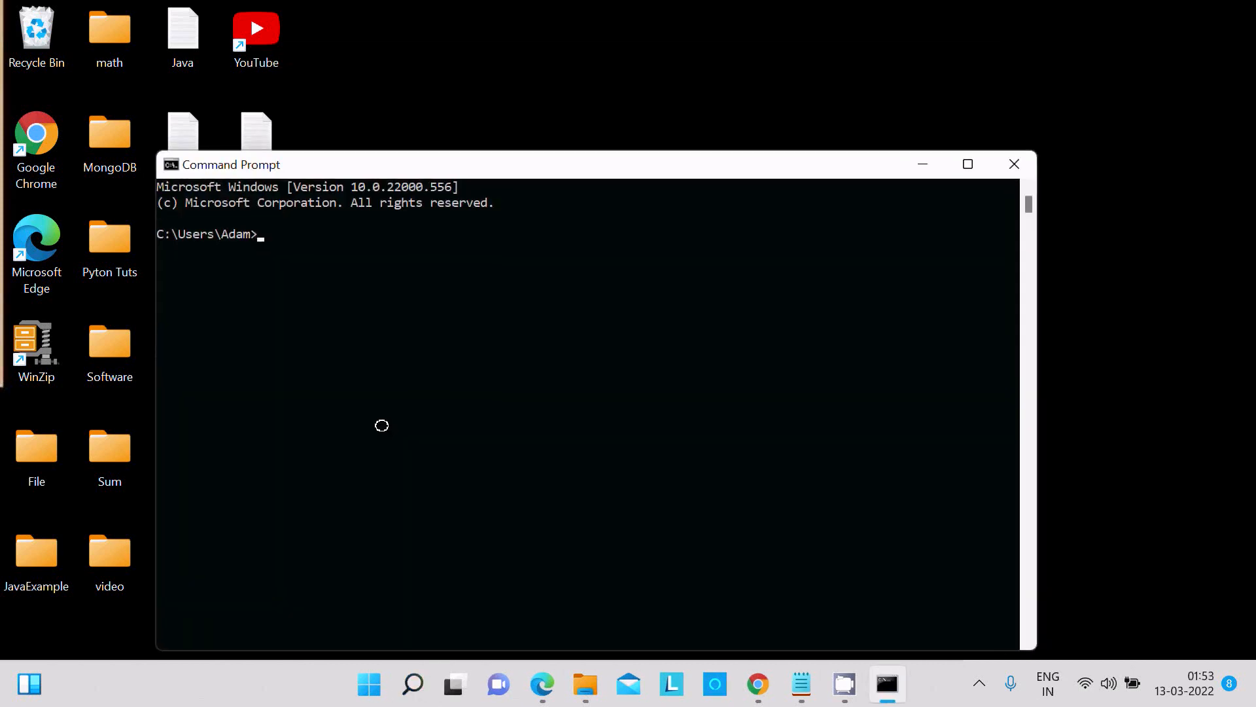
text(jav)
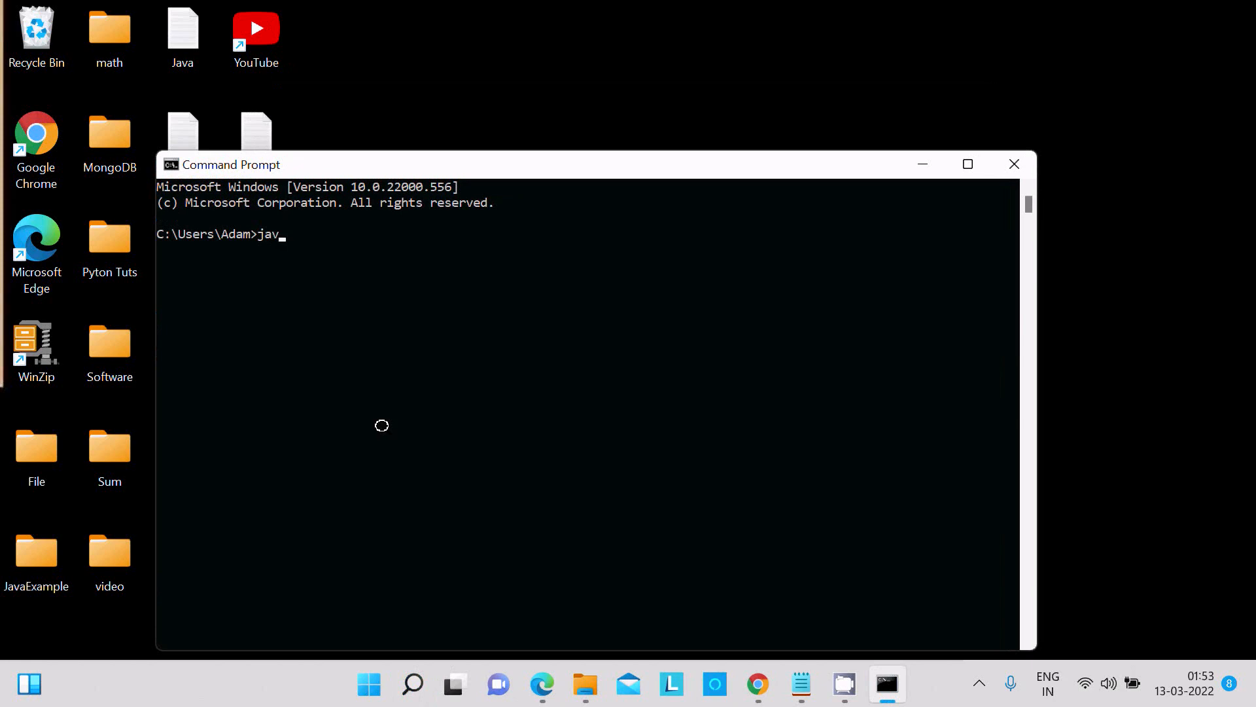
key(Return)
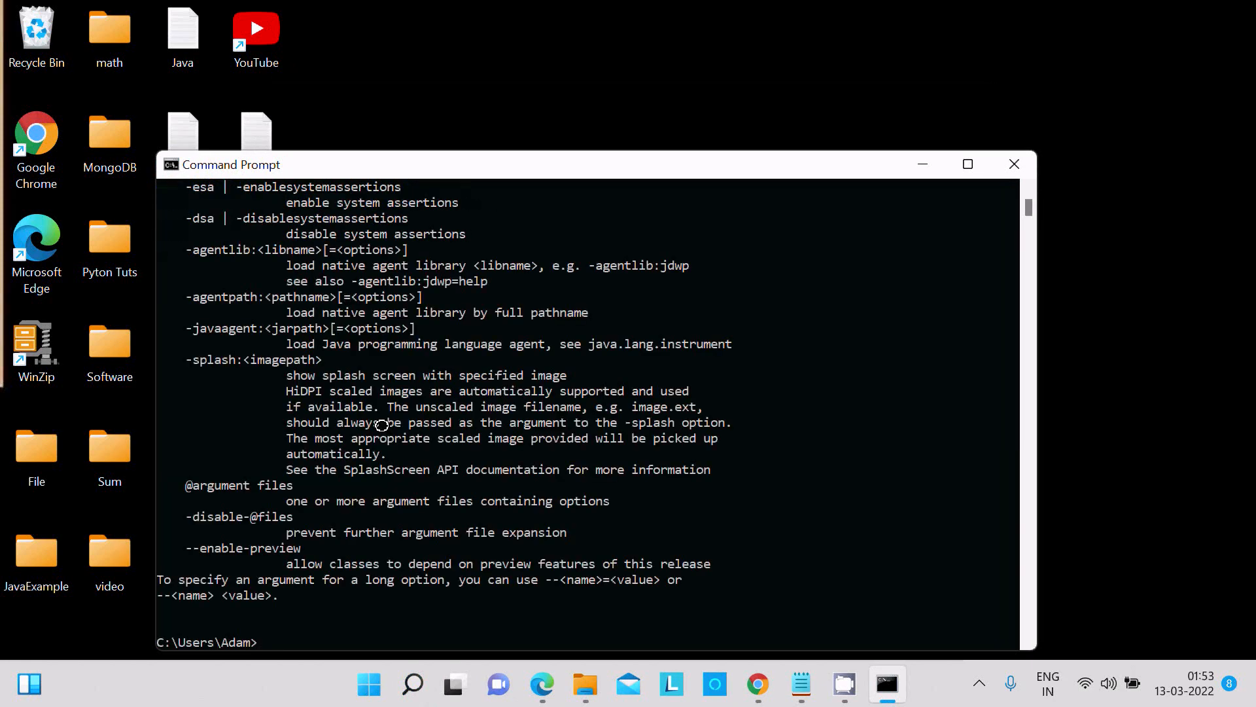
text(javac)
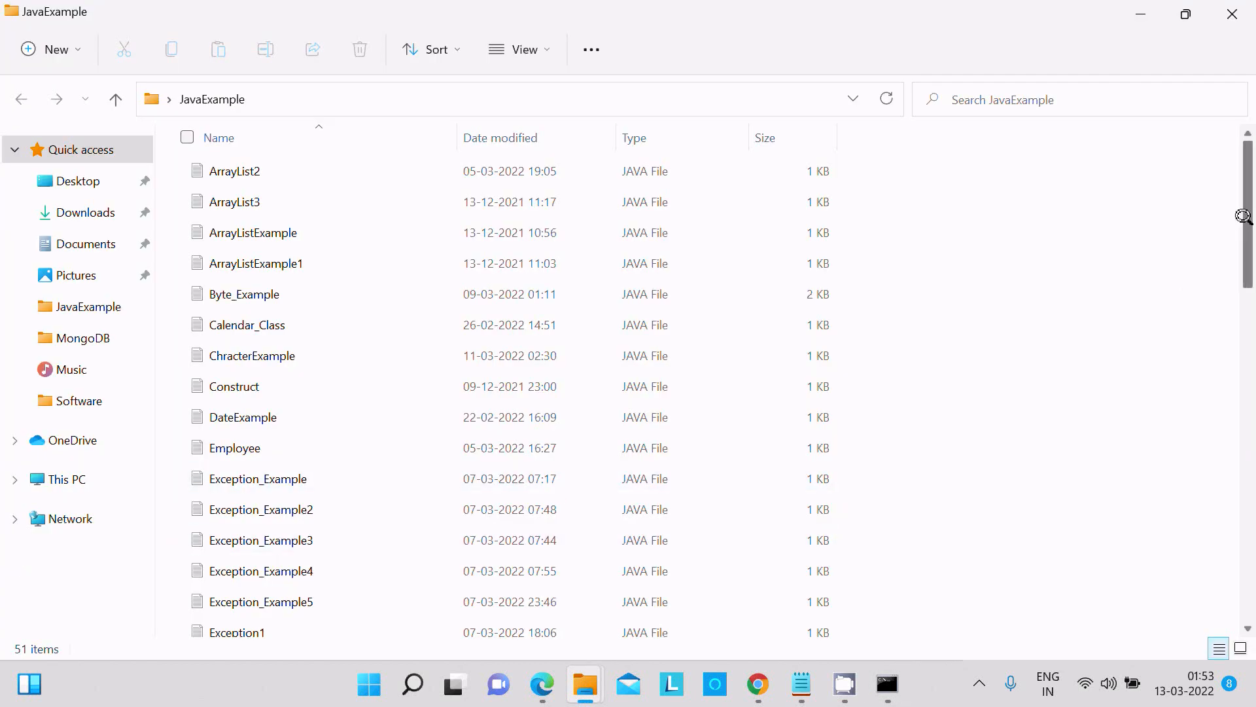
scroll(down, 3)
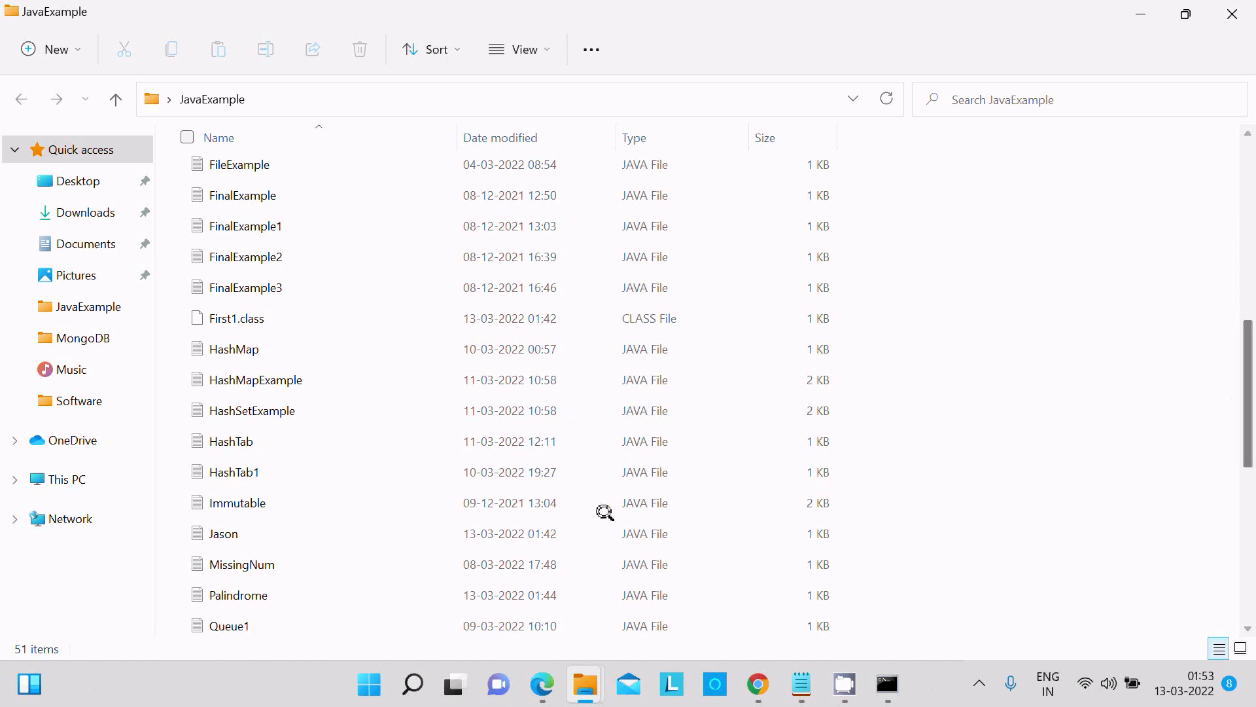
double_click(239, 595)
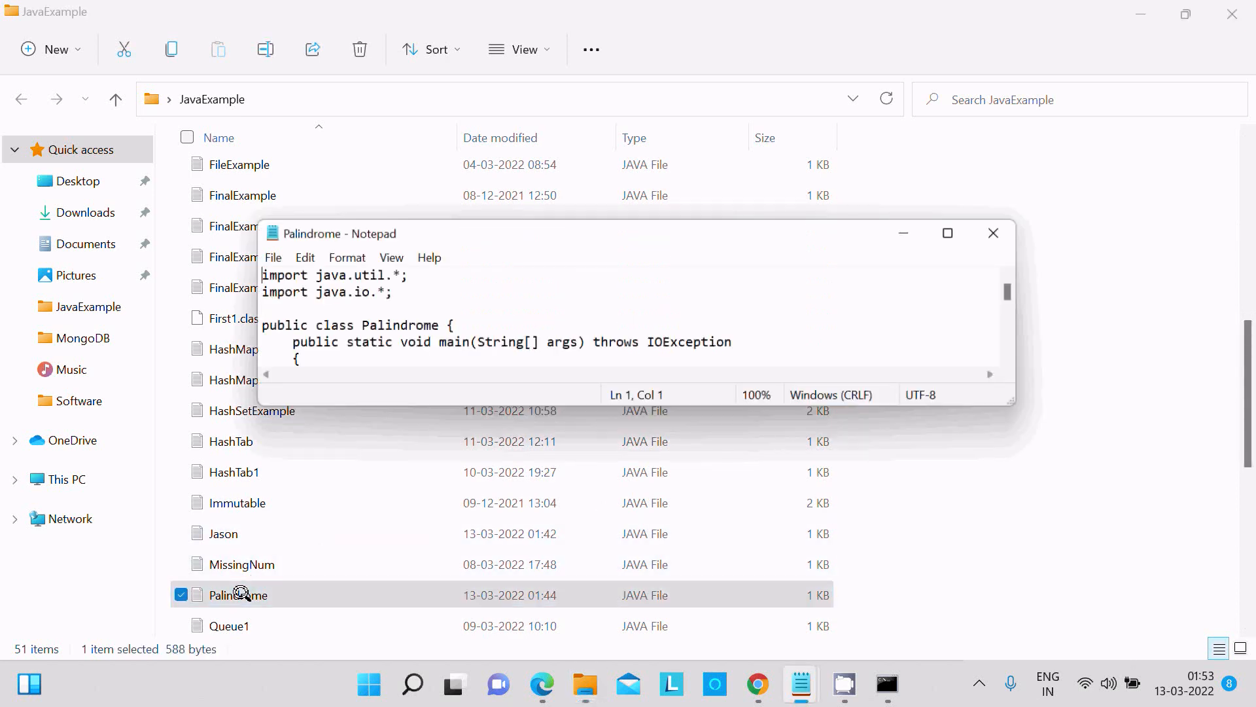
click(946, 233)
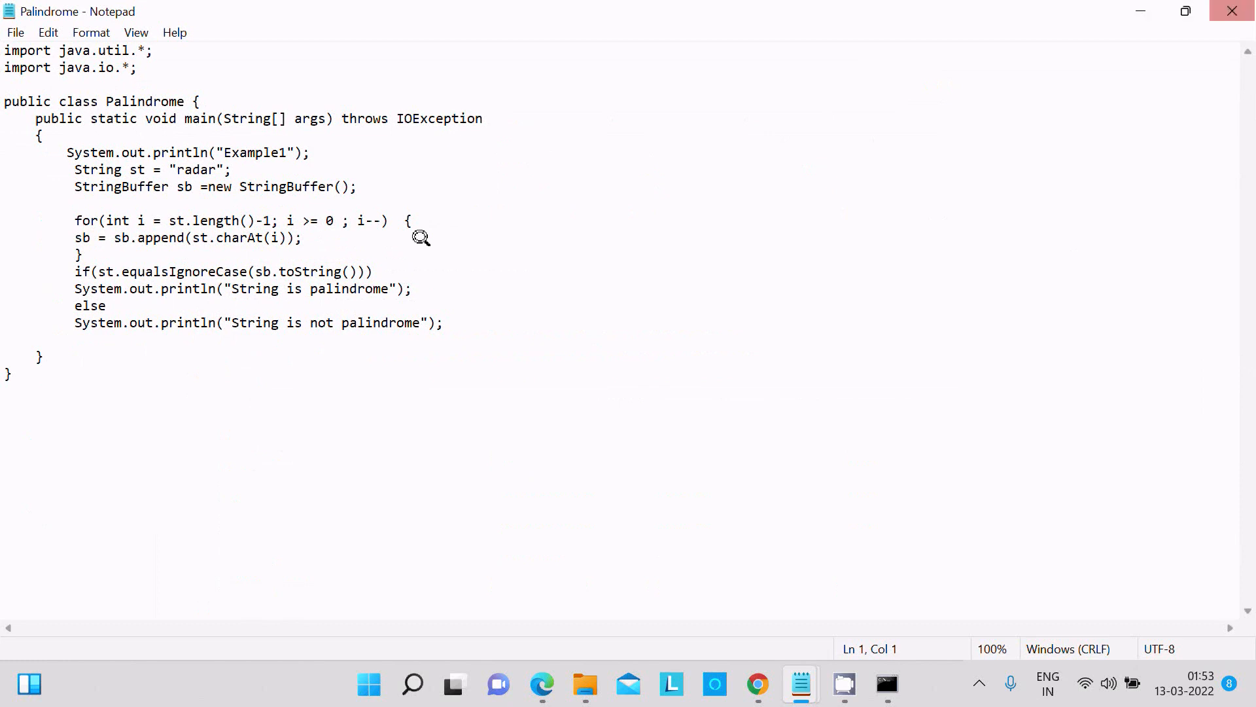
mouse_move(258, 325)
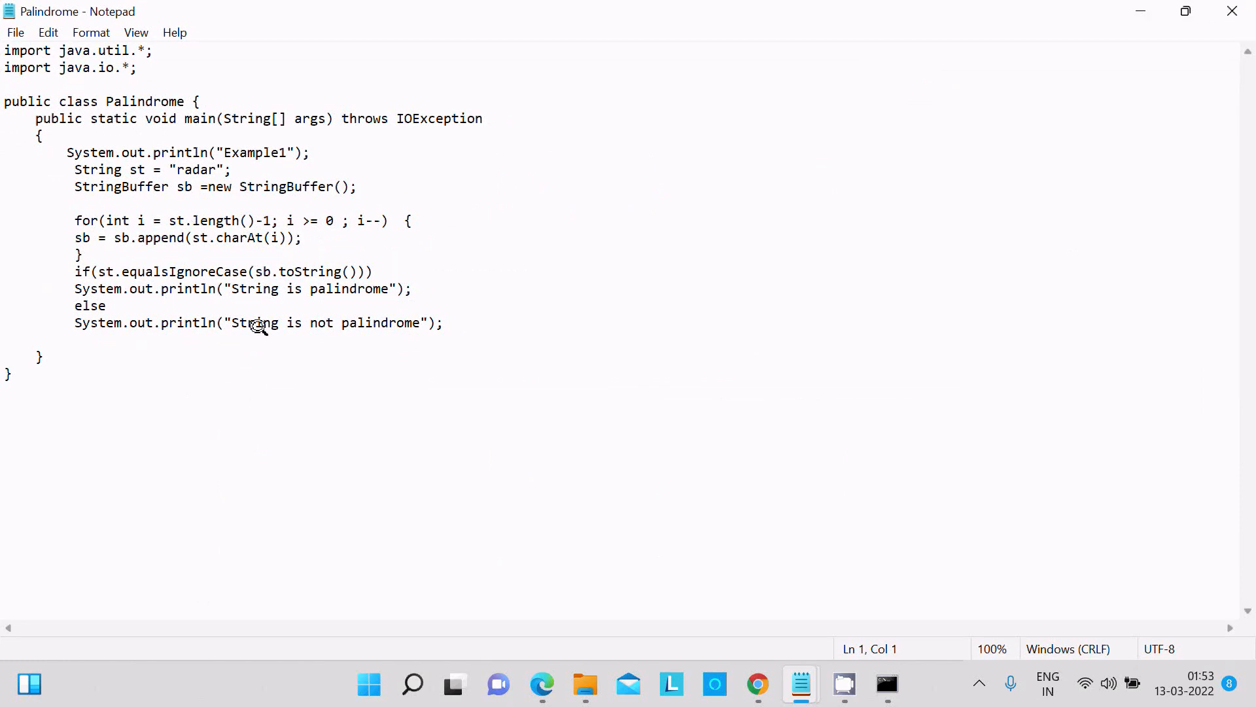
mouse_move(1232, 11)
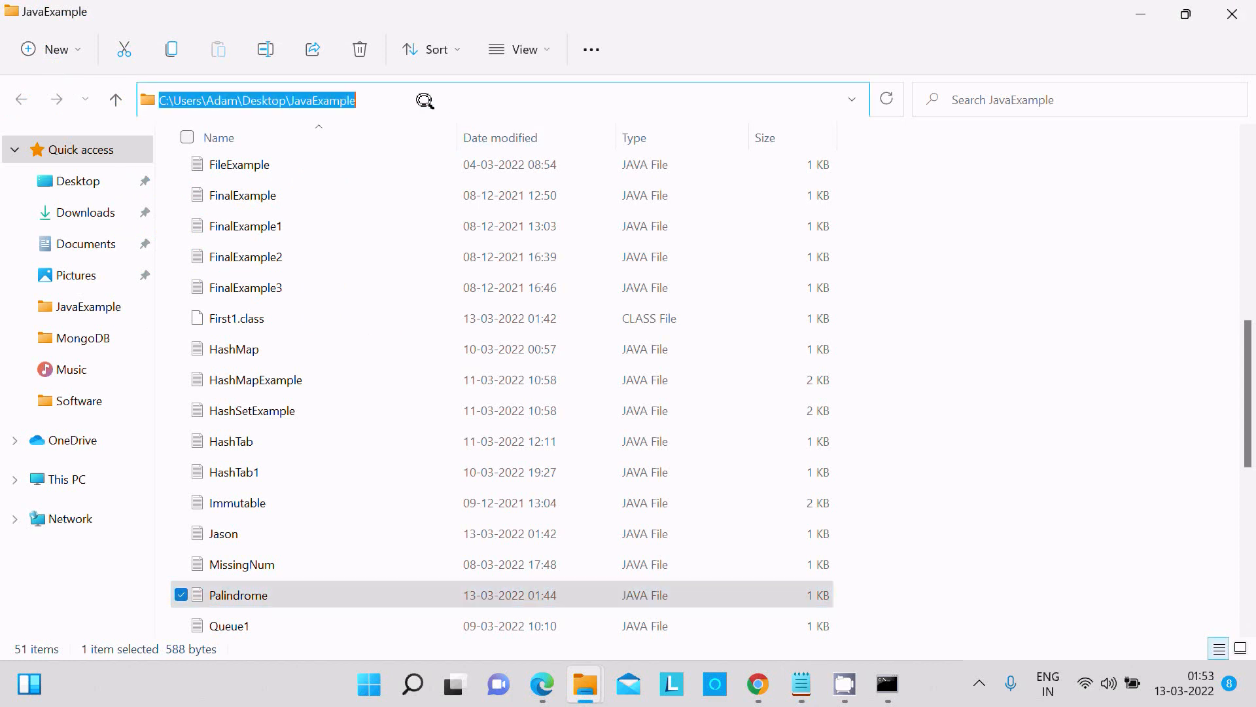
mouse_move(664, 394)
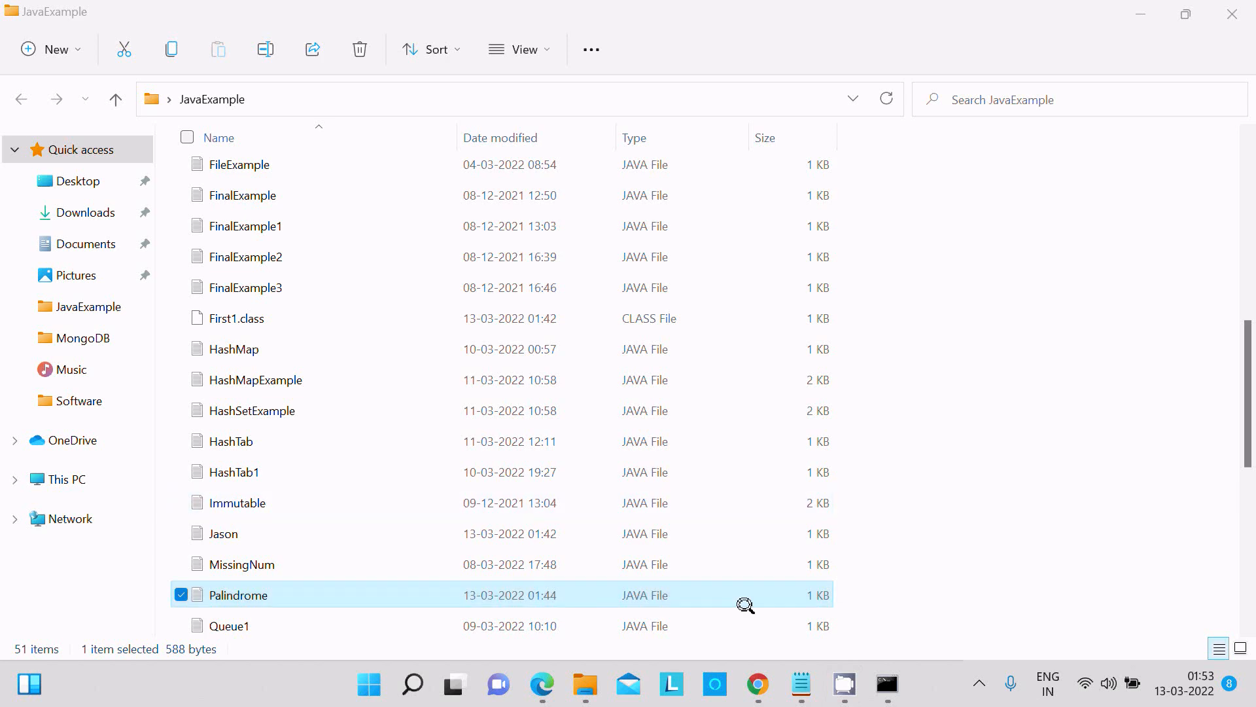
Change to the JavaExample folder and compile Palindrome.java with javac.
click(888, 685)
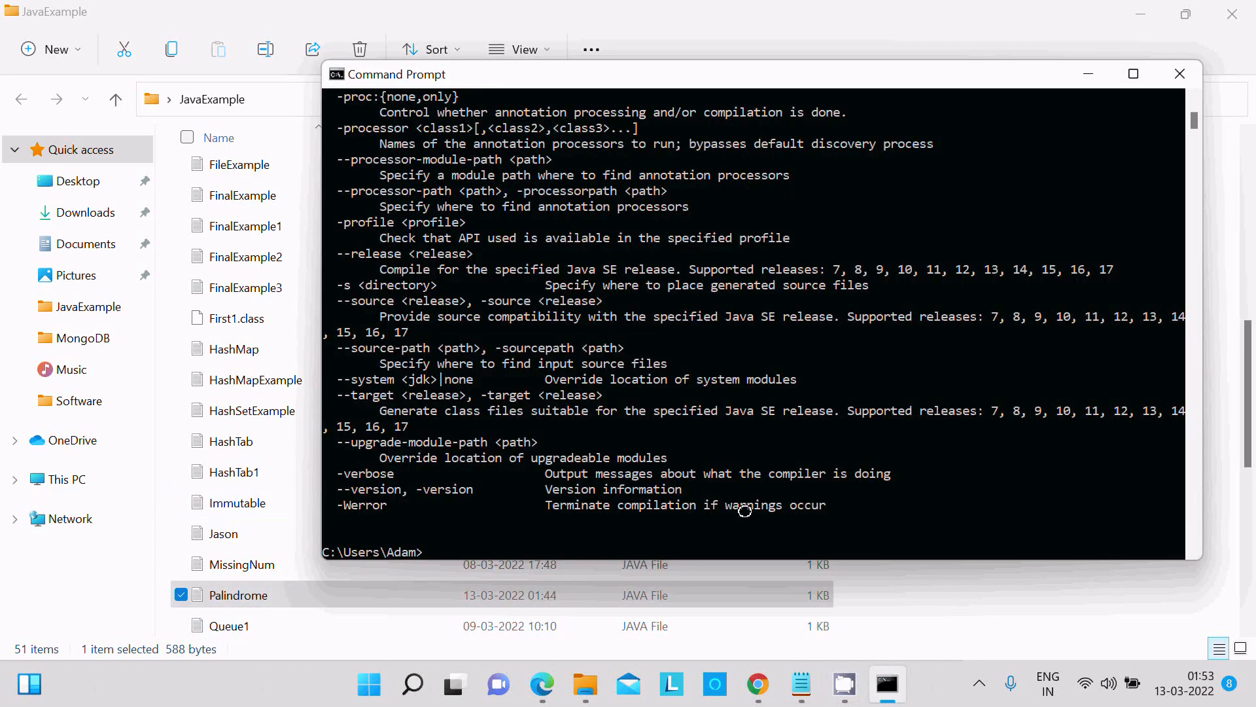
text(cd)
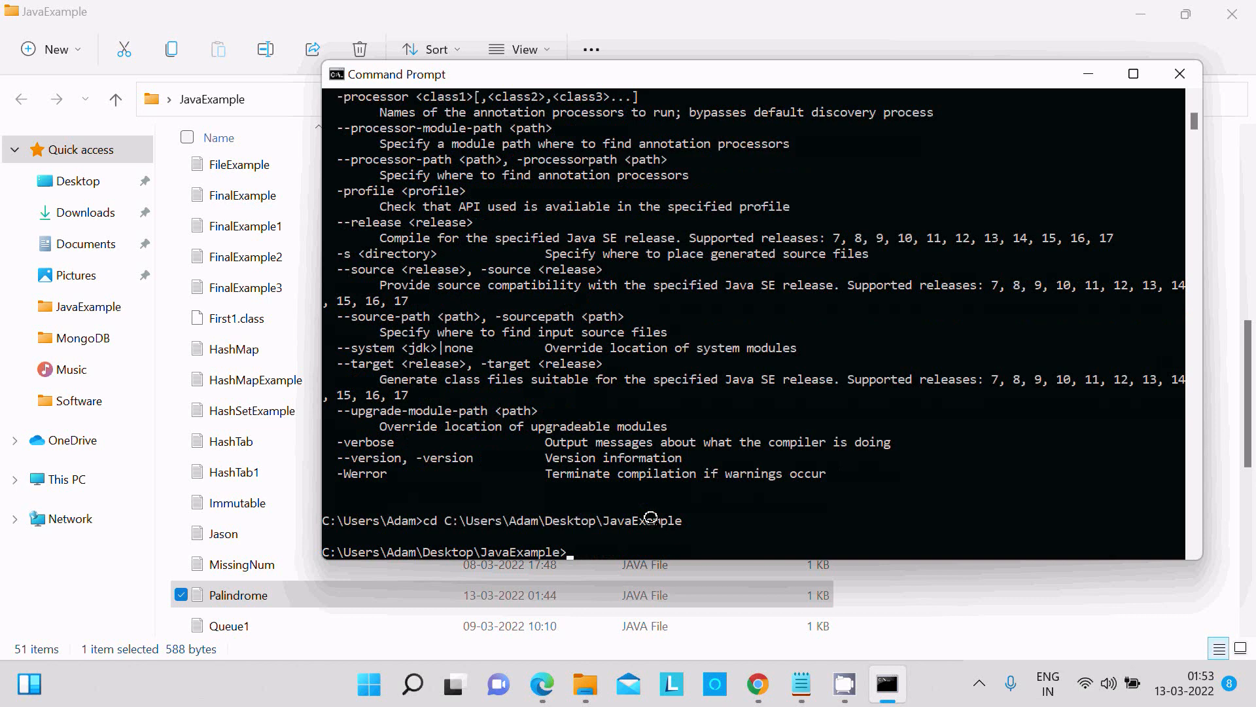
mouse_move(711, 519)
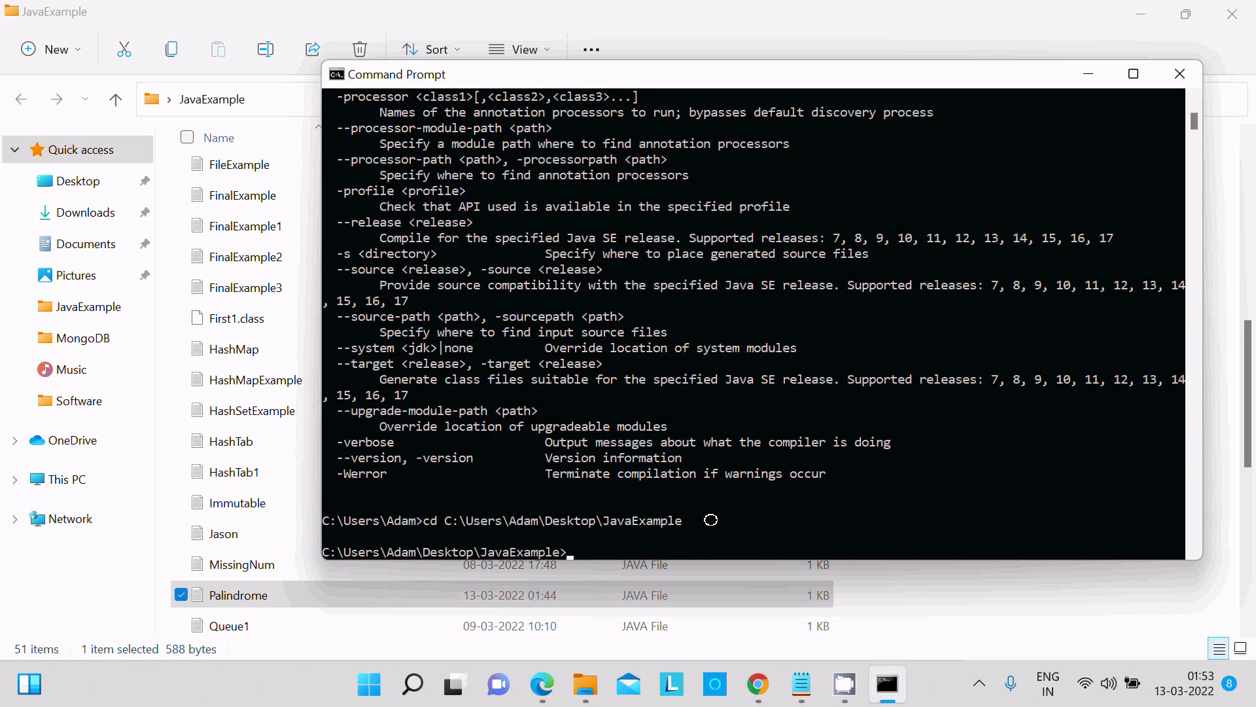
text(javac)
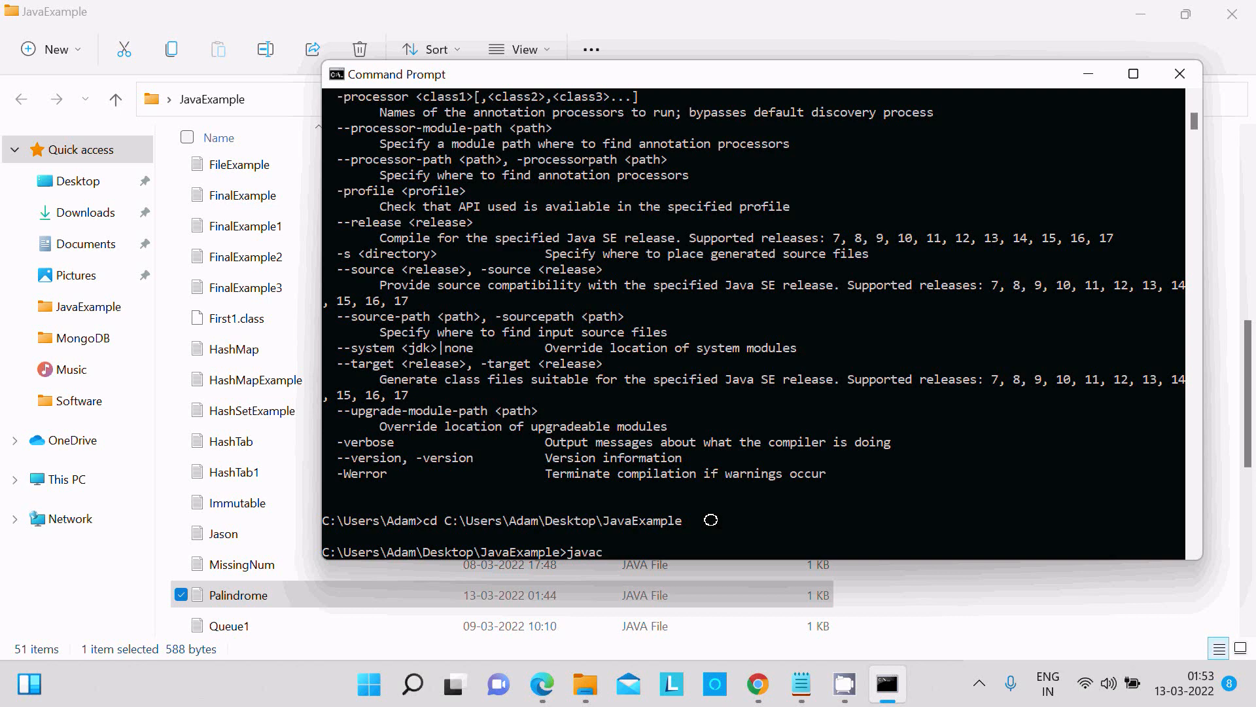
text(P)
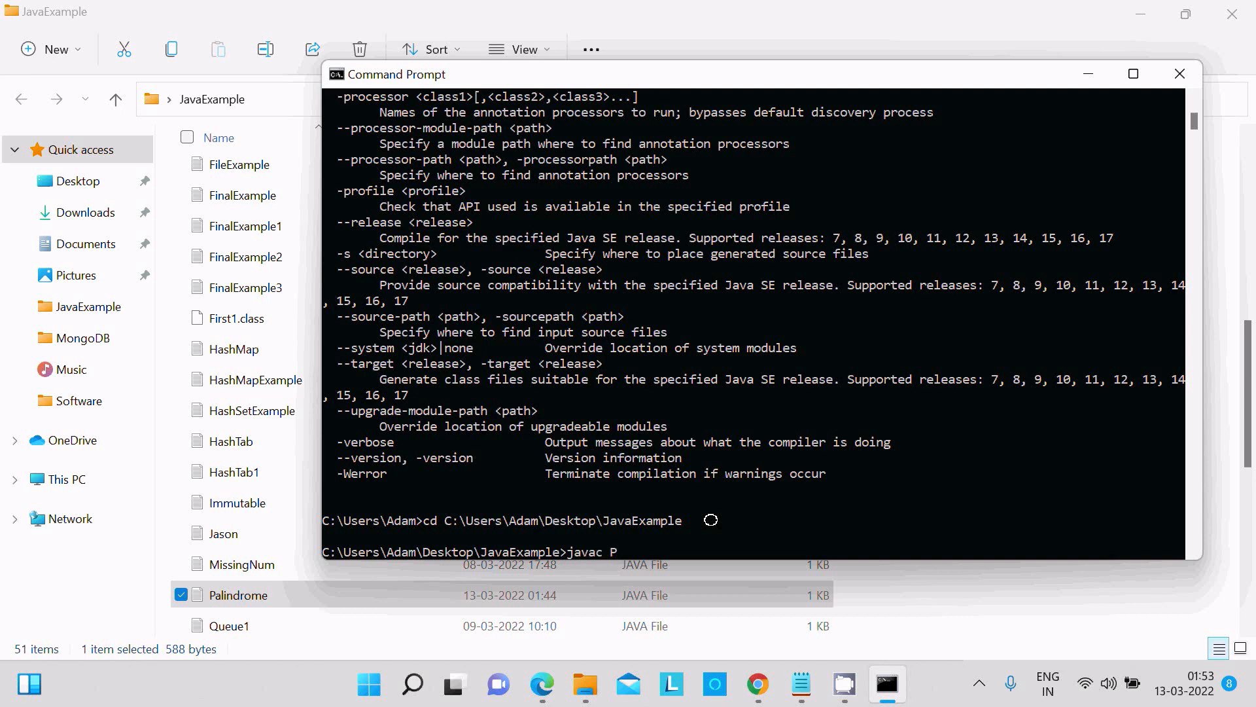
text(alindr)
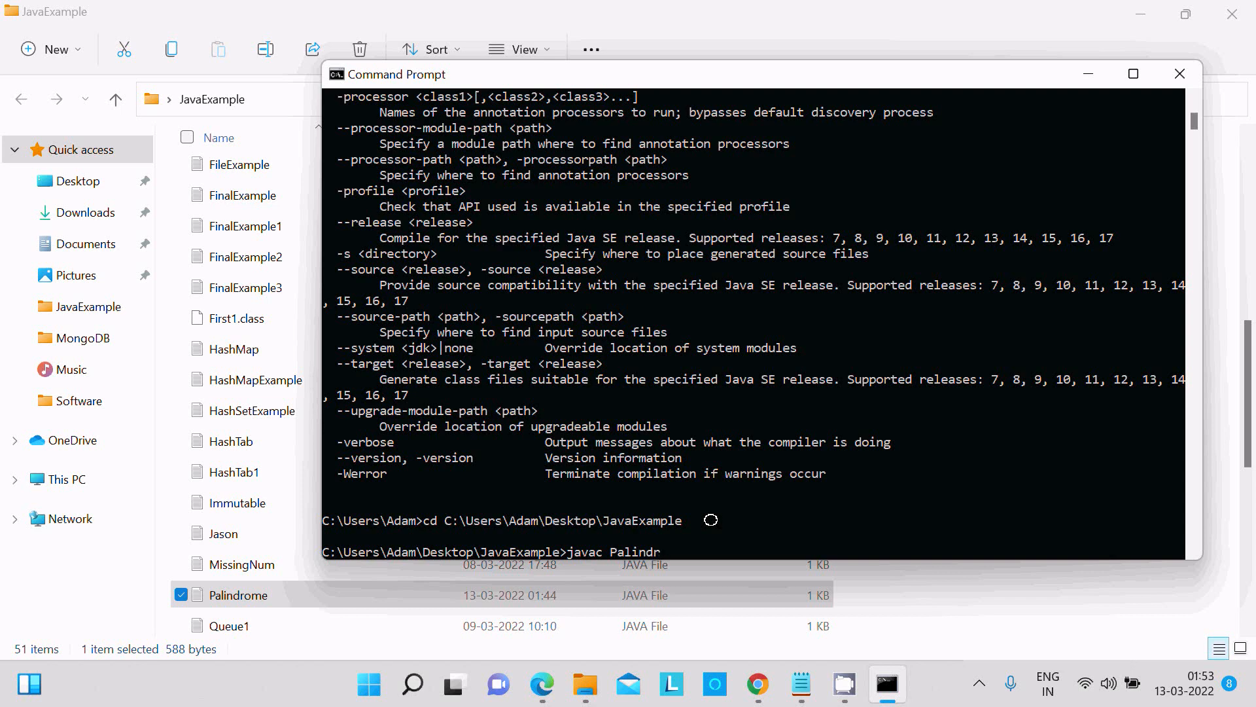
text(ome)
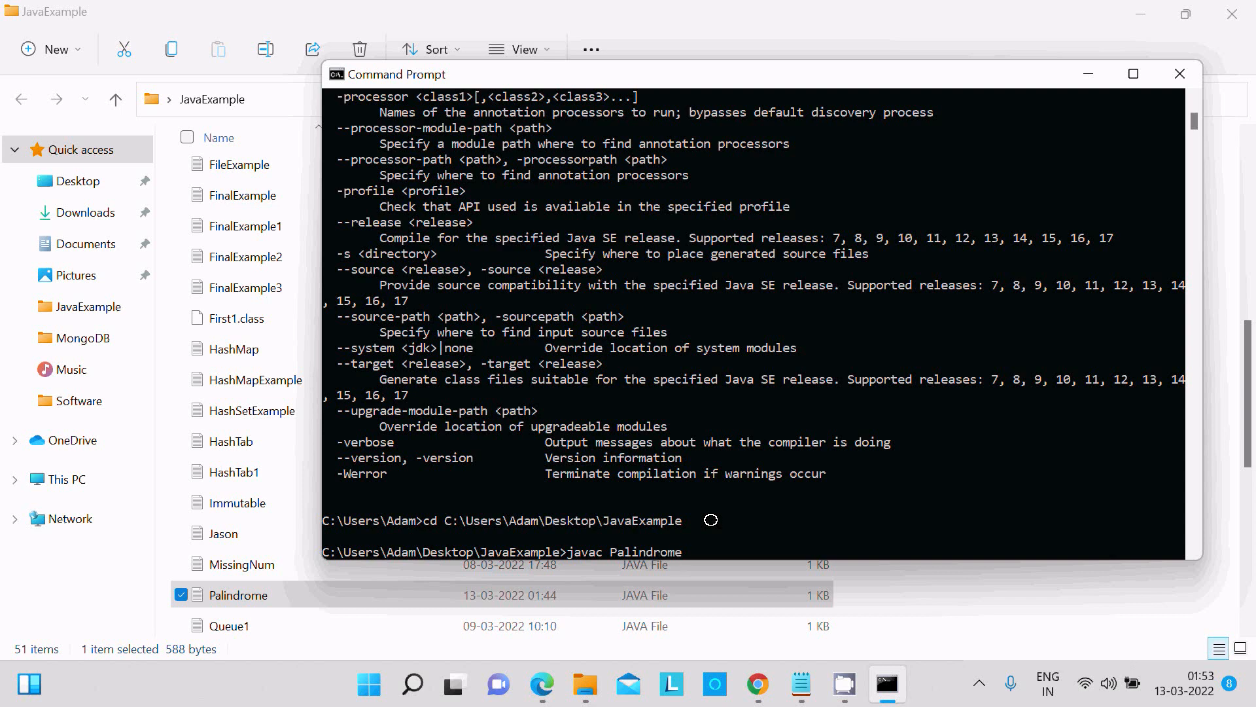
text(.jav)
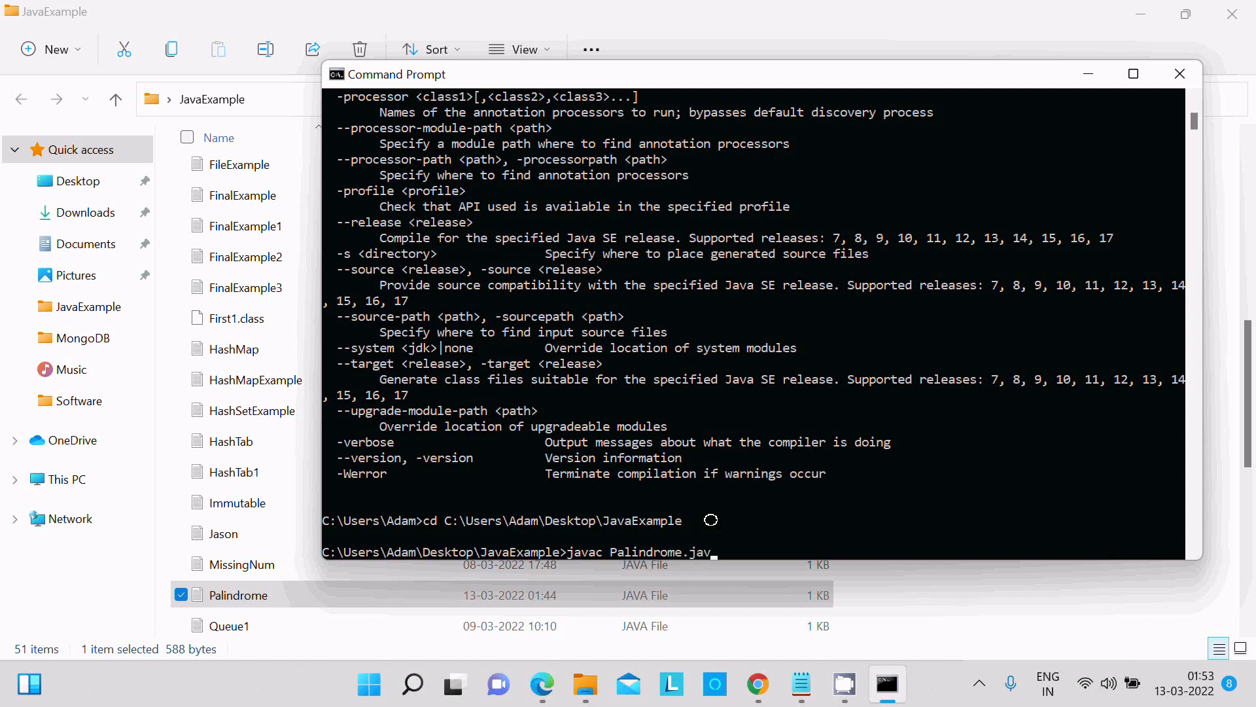
text(a)
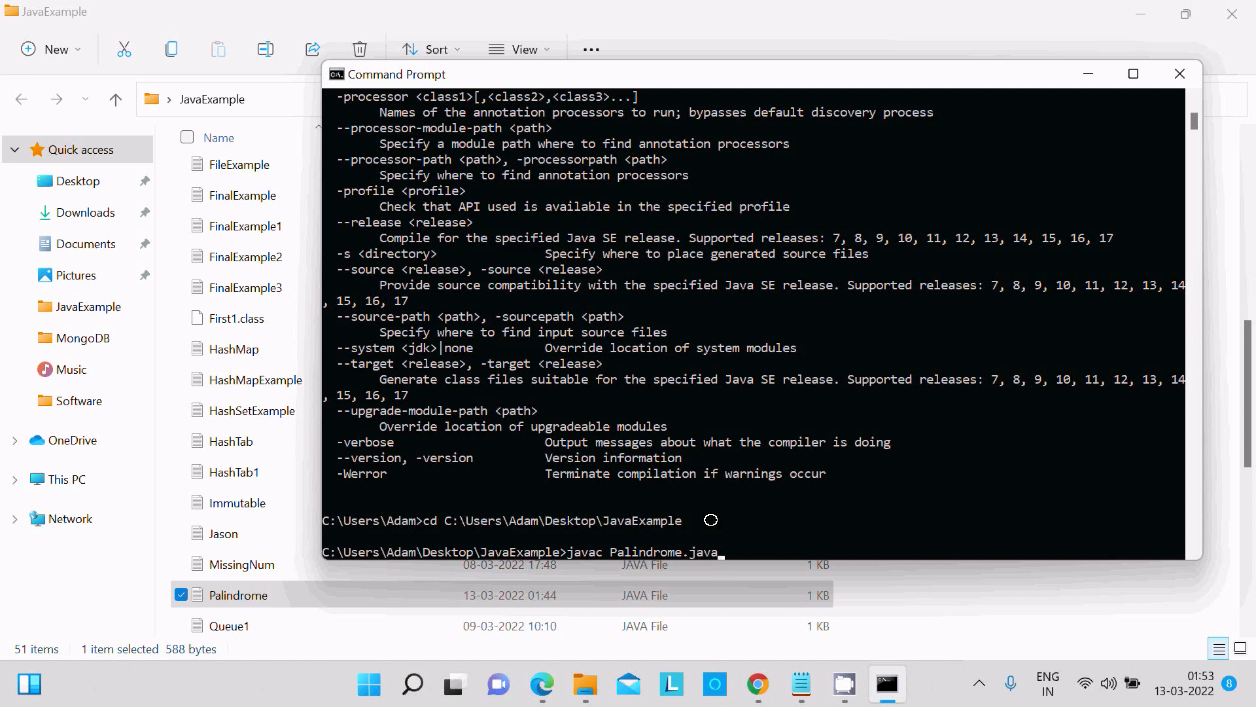
key(Return)
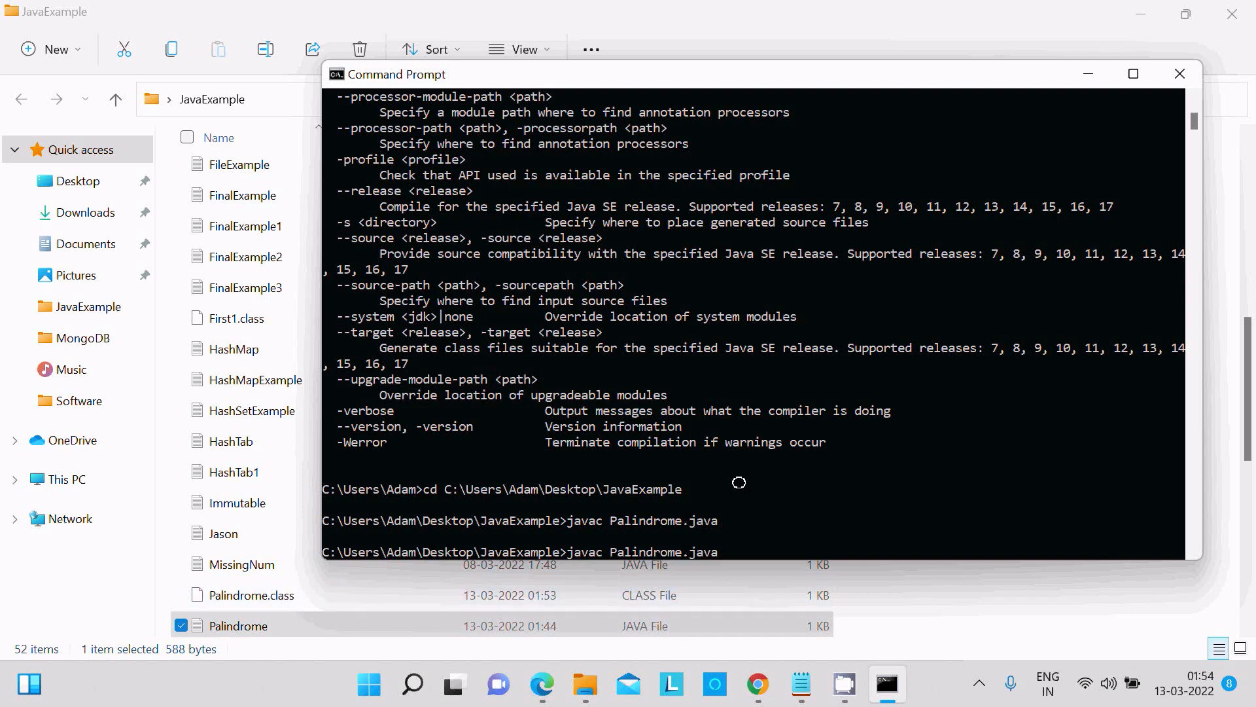
Run 'java Palindrome', printing 'Example1' and 'String is palindrome'.
key(BackSpace)
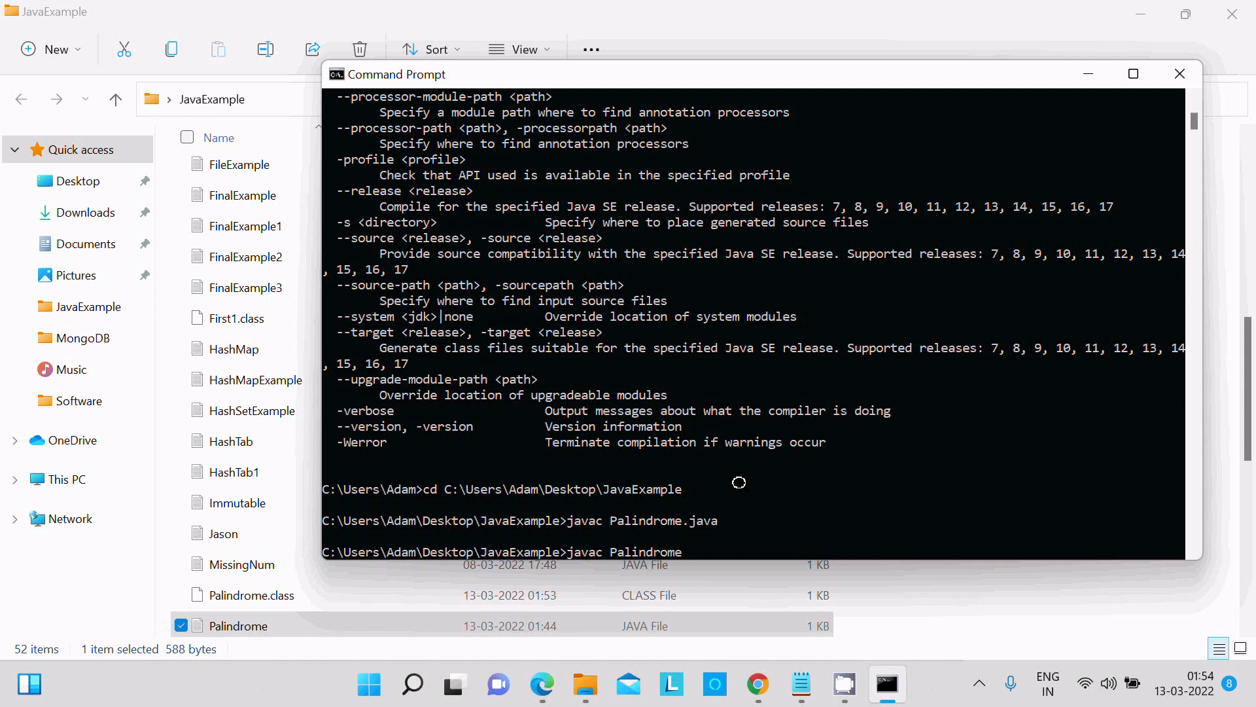
text(java Palindrome)
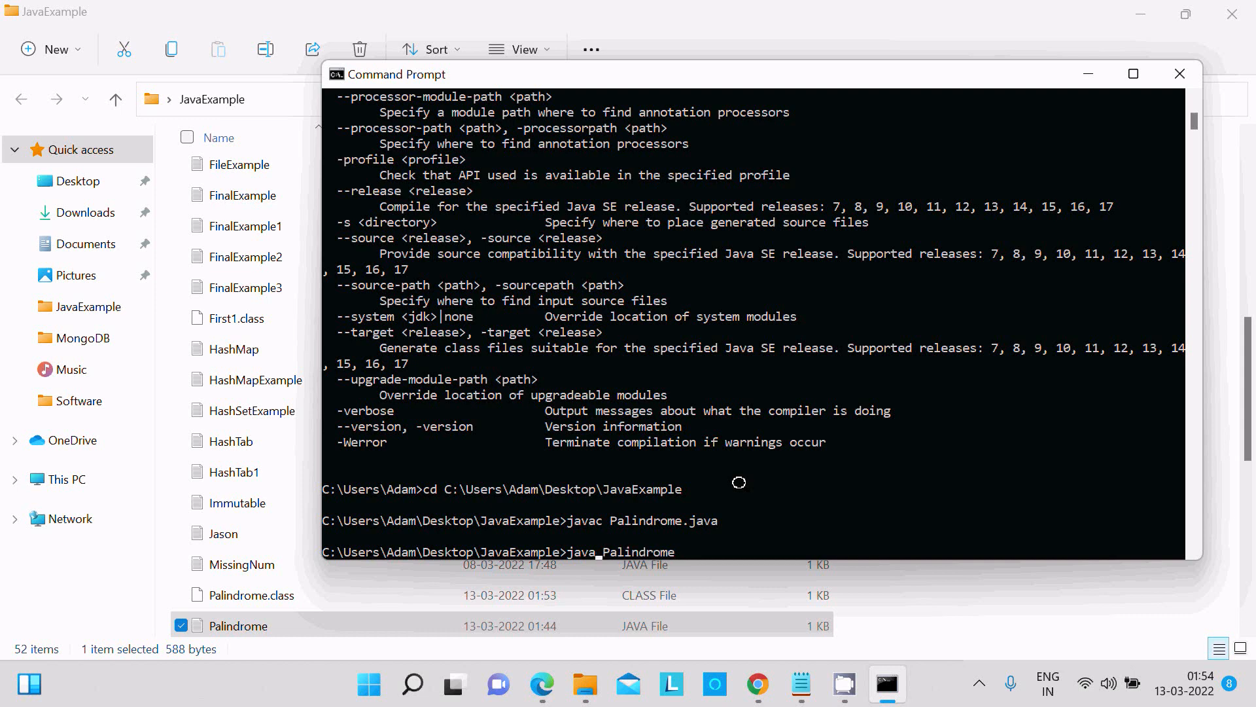
key(Return)
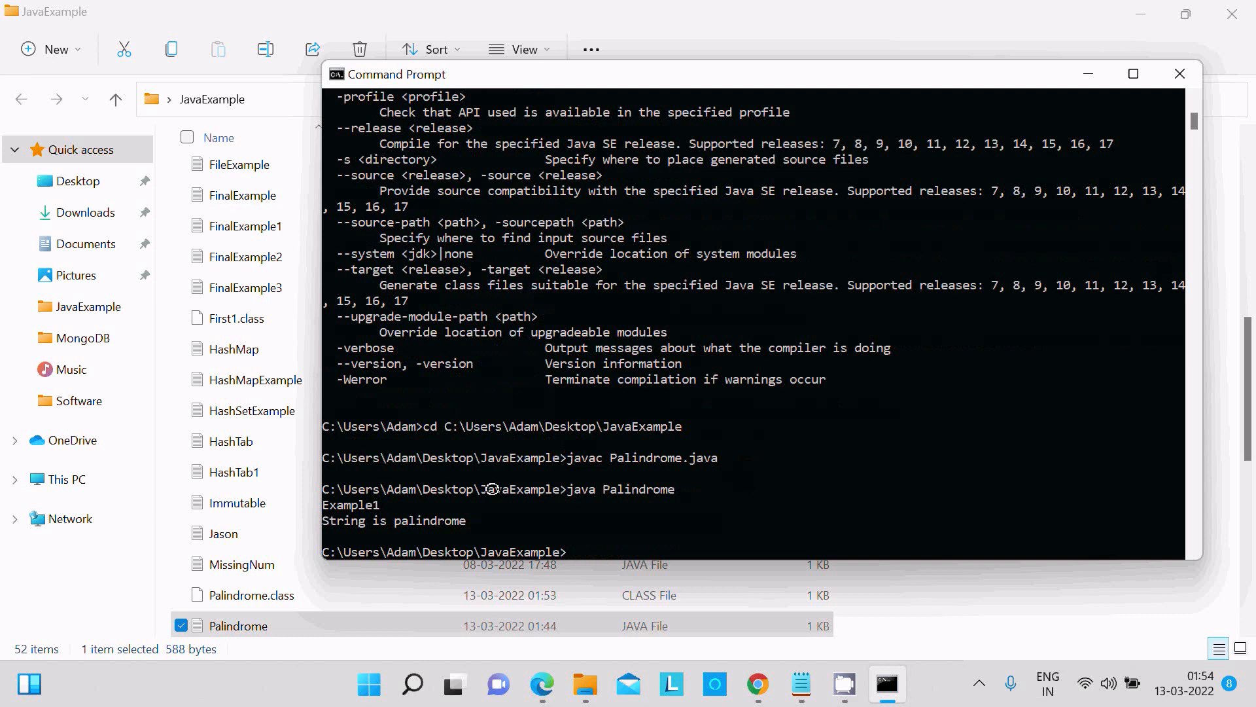
mouse_move(452, 517)
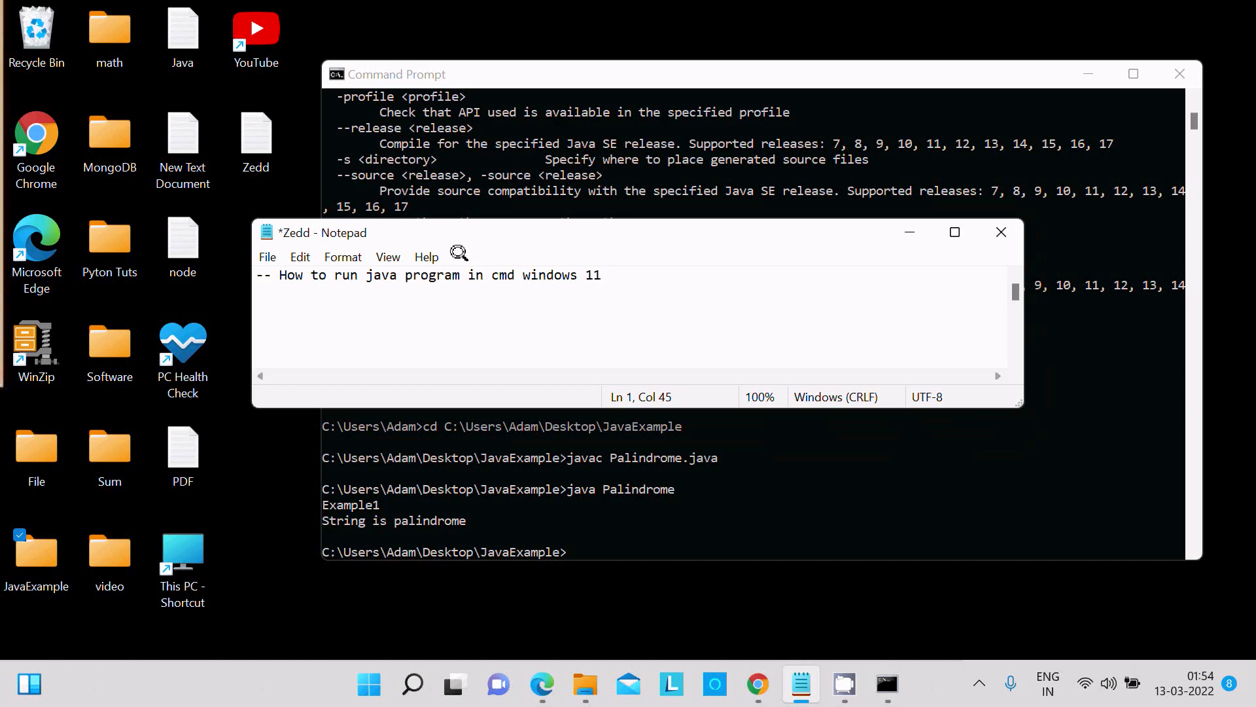
mouse_move(526, 283)
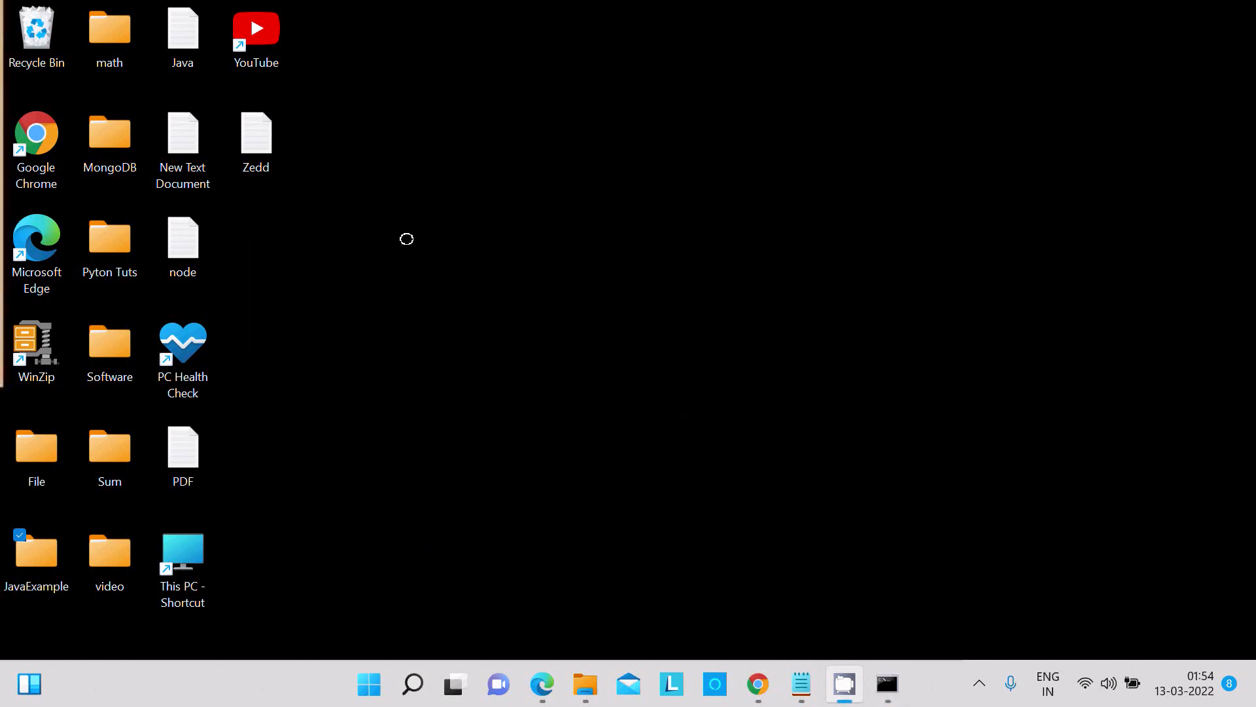
mouse_move(517, 244)
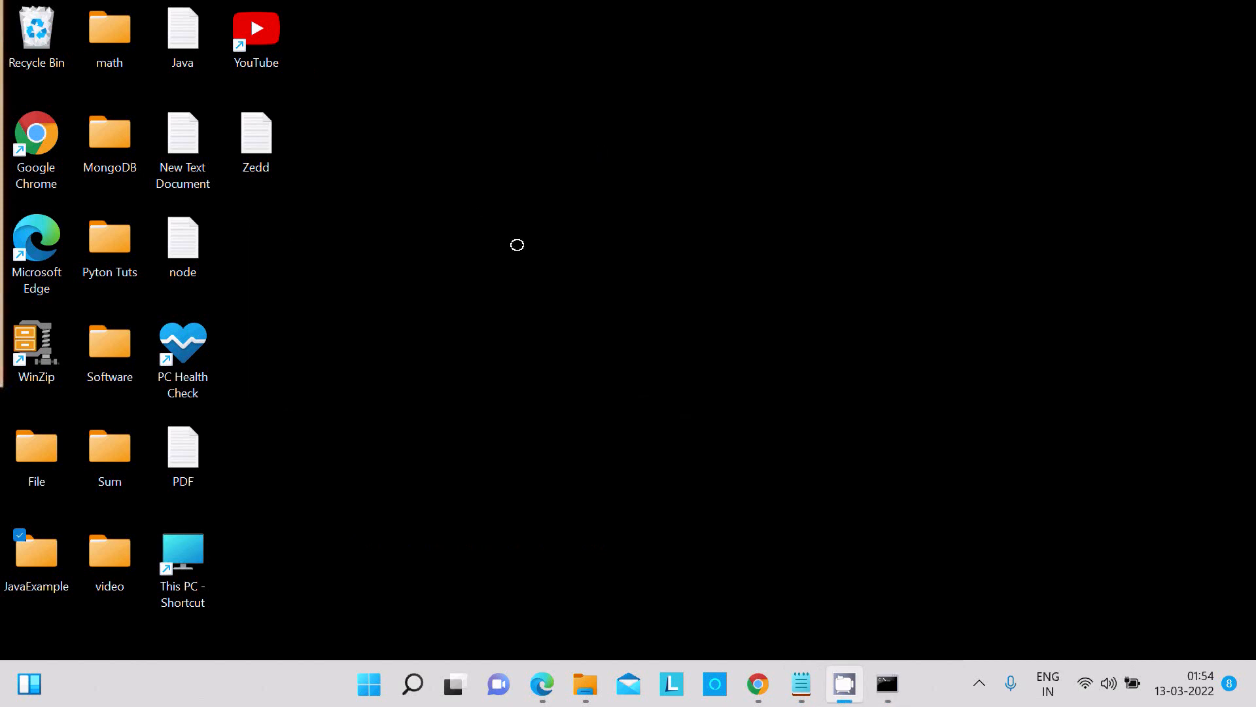
mouse_move(807, 599)
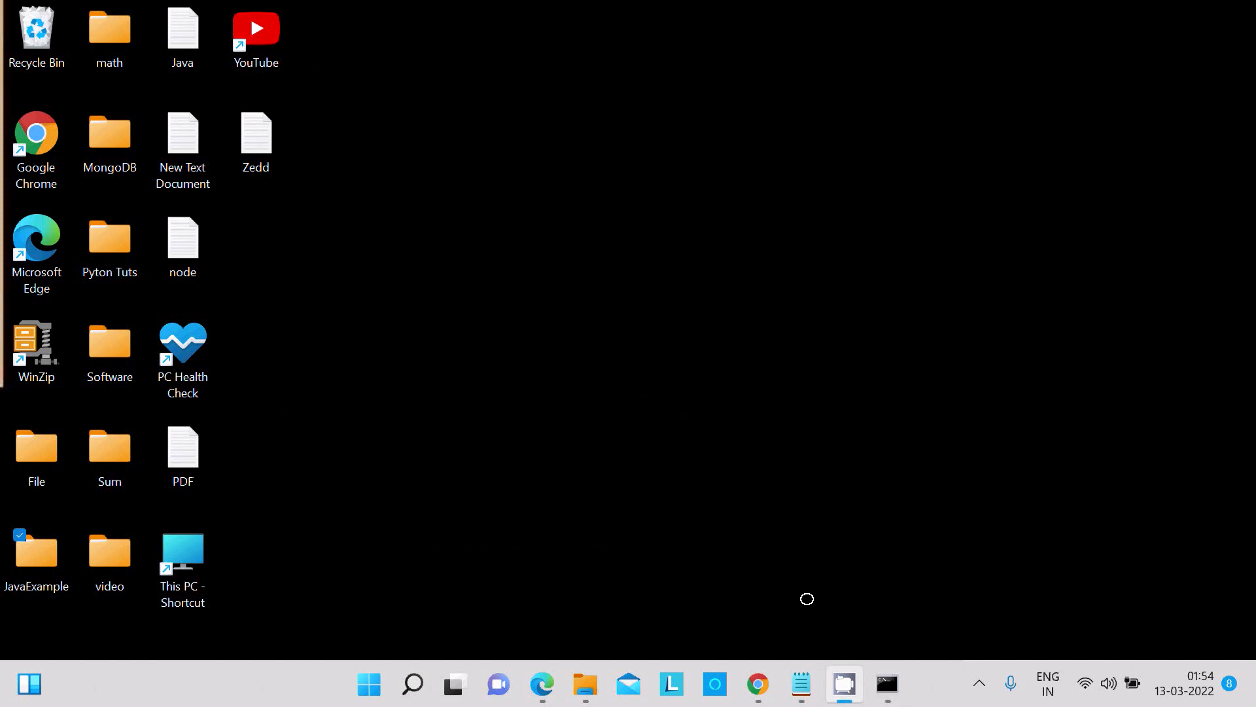
Restore the Zedd Notepad note 'How to run java program in cmd windows 11' from the taskbar.
click(799, 685)
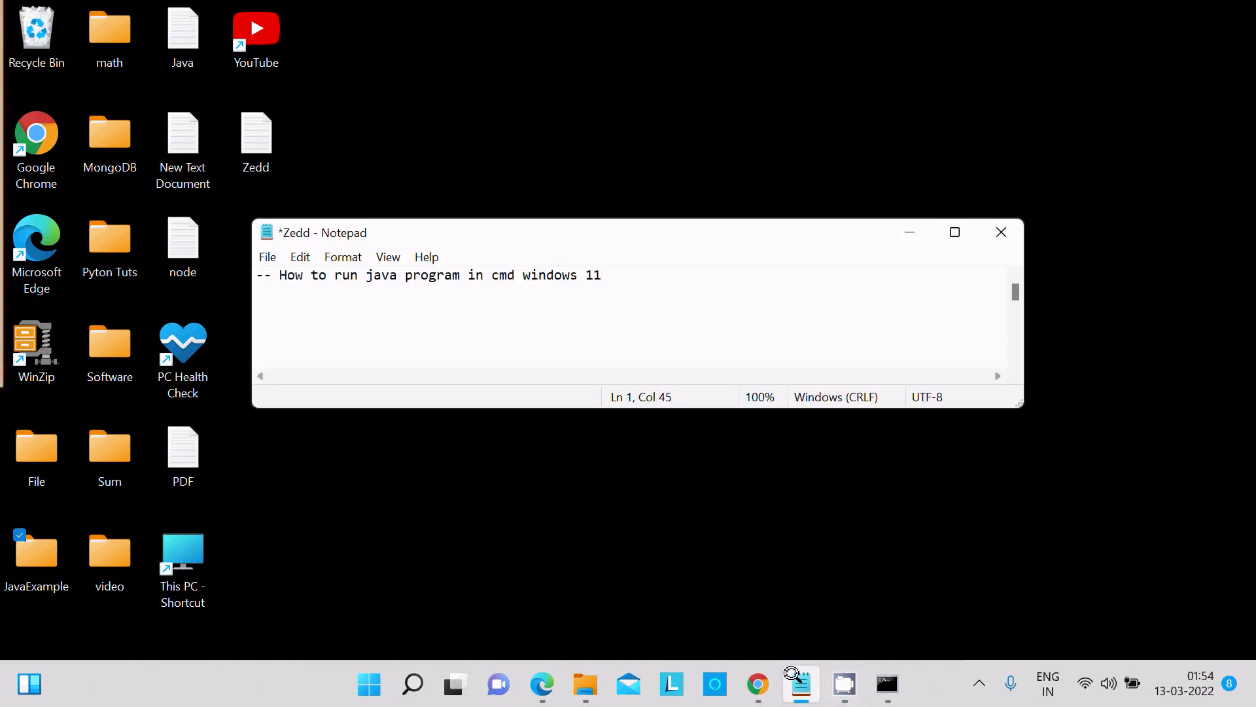